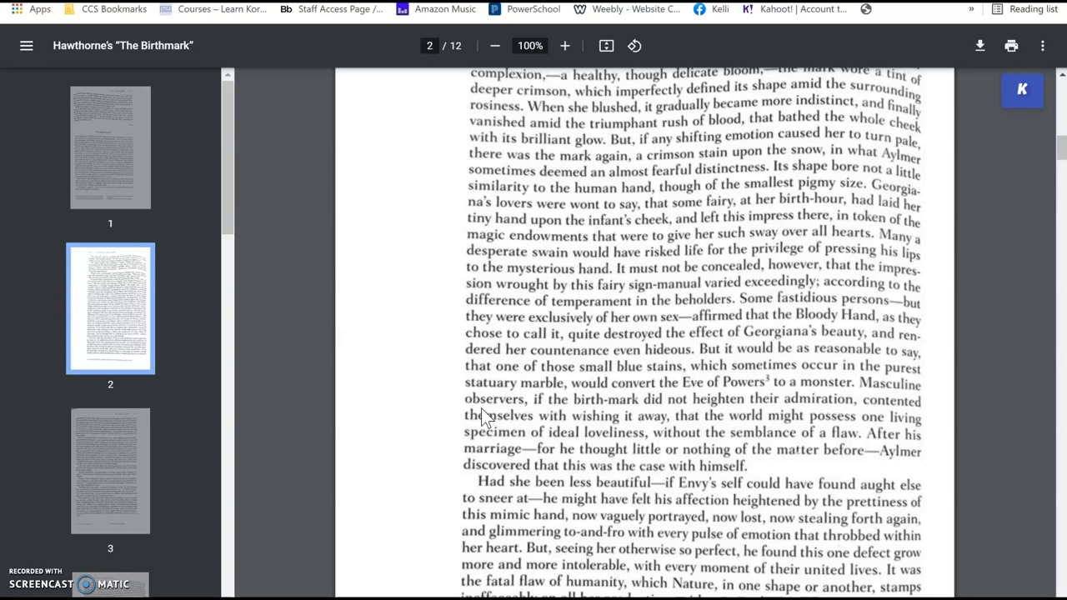
pyautogui.scroll(3)
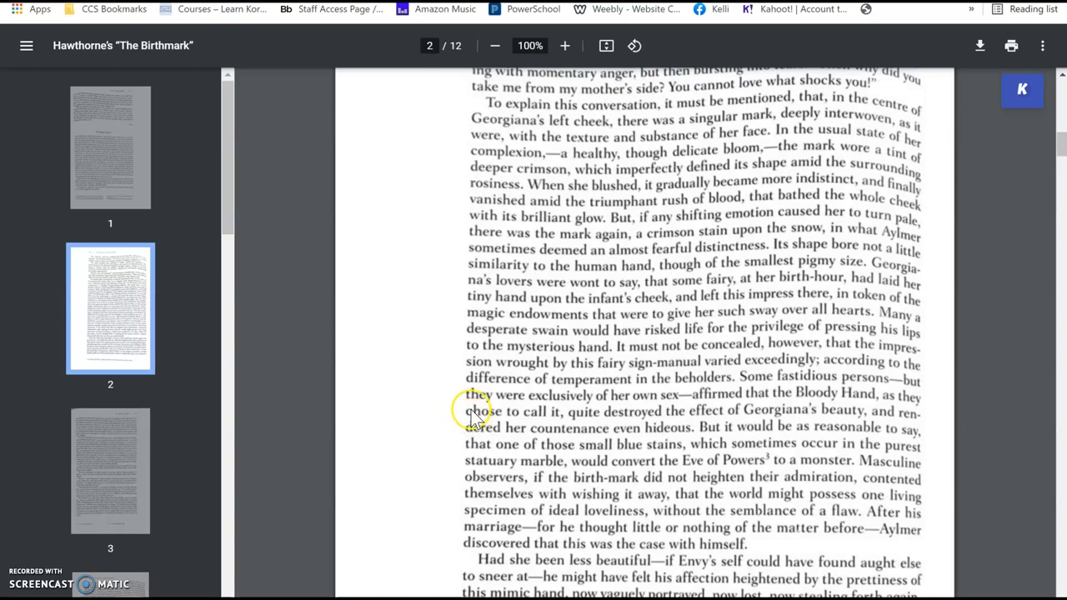
pyautogui.moveTo(542, 179)
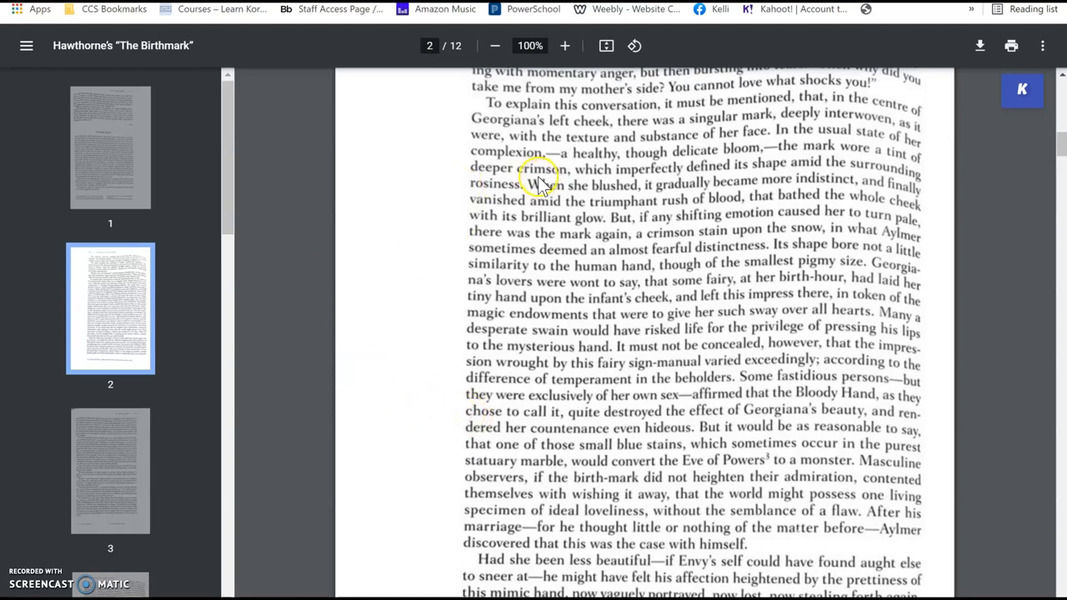
pyautogui.moveTo(649, 137)
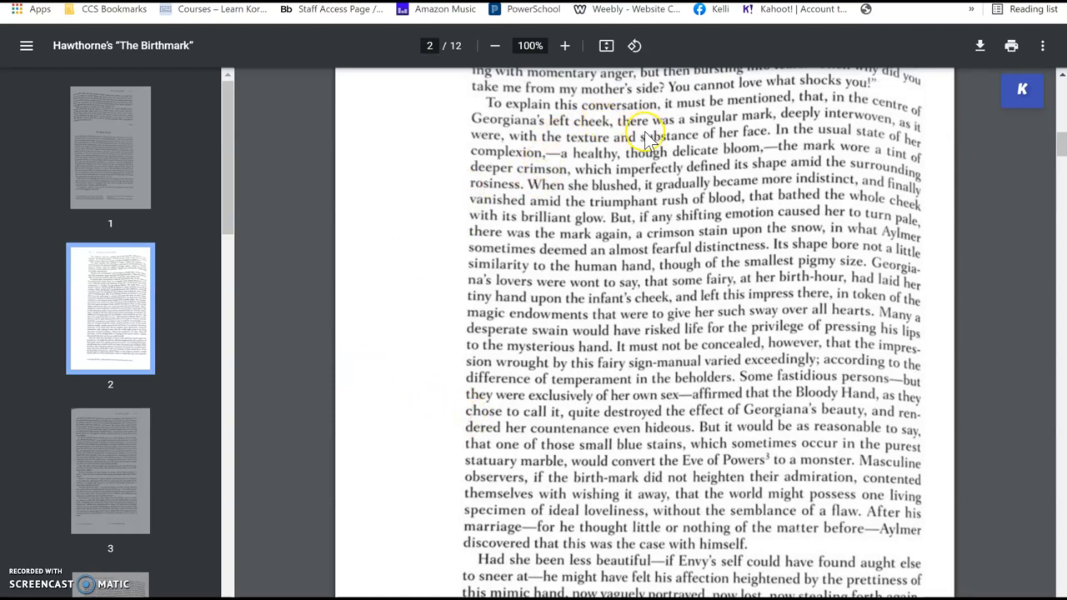
pyautogui.moveTo(717, 146)
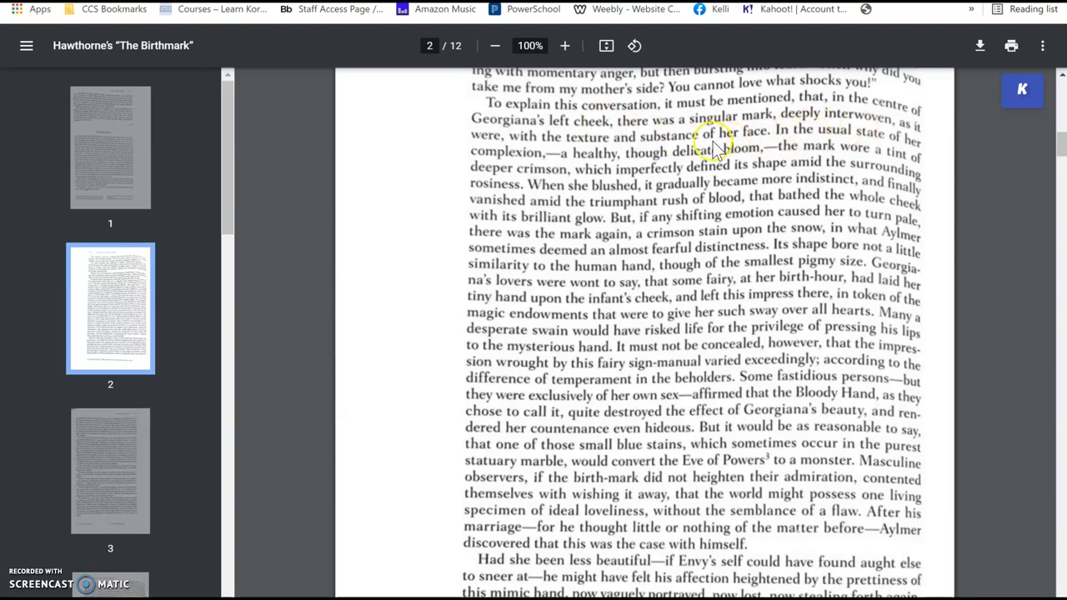
pyautogui.moveTo(788, 154)
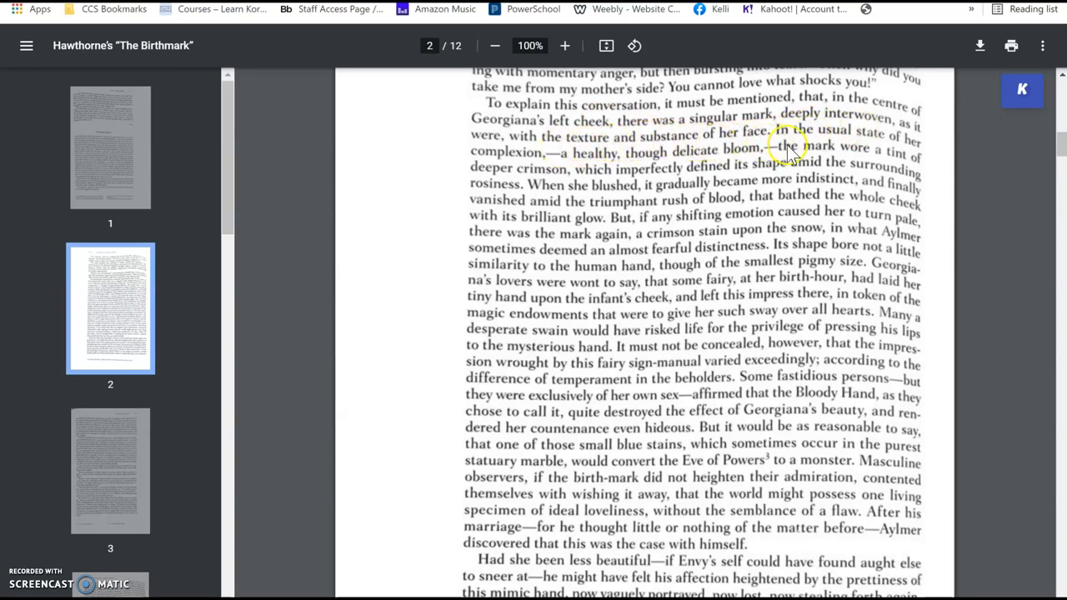
pyautogui.moveTo(851, 160)
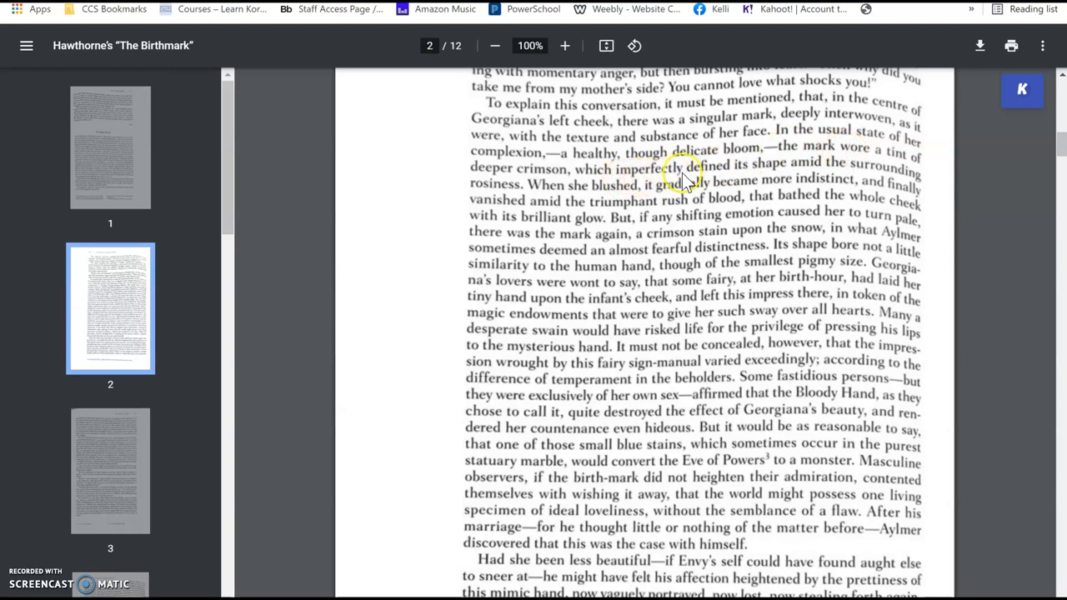
pyautogui.moveTo(721, 185)
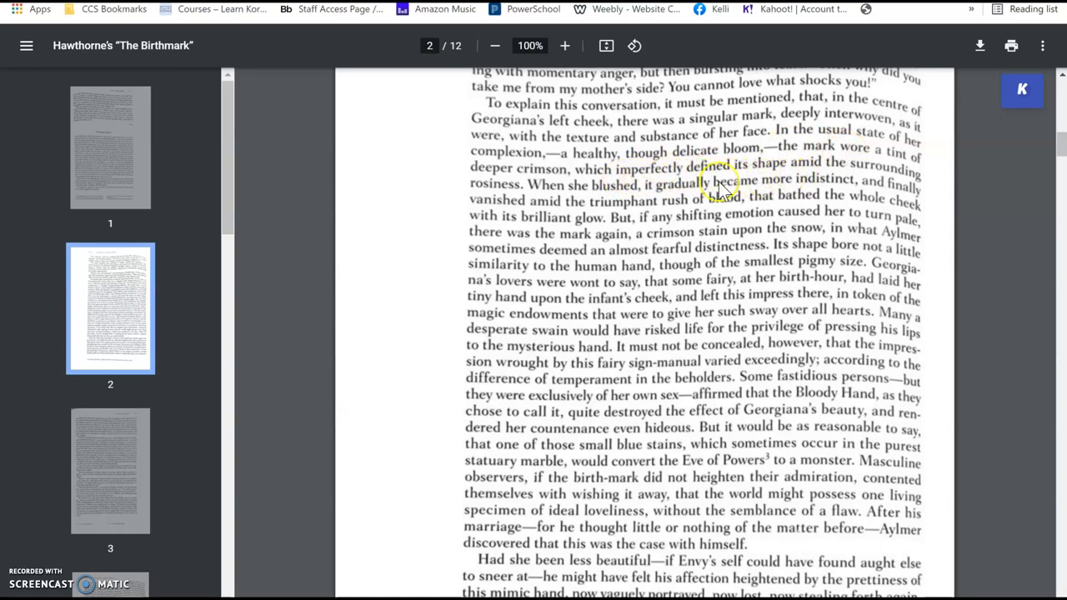
pyautogui.moveTo(646, 198)
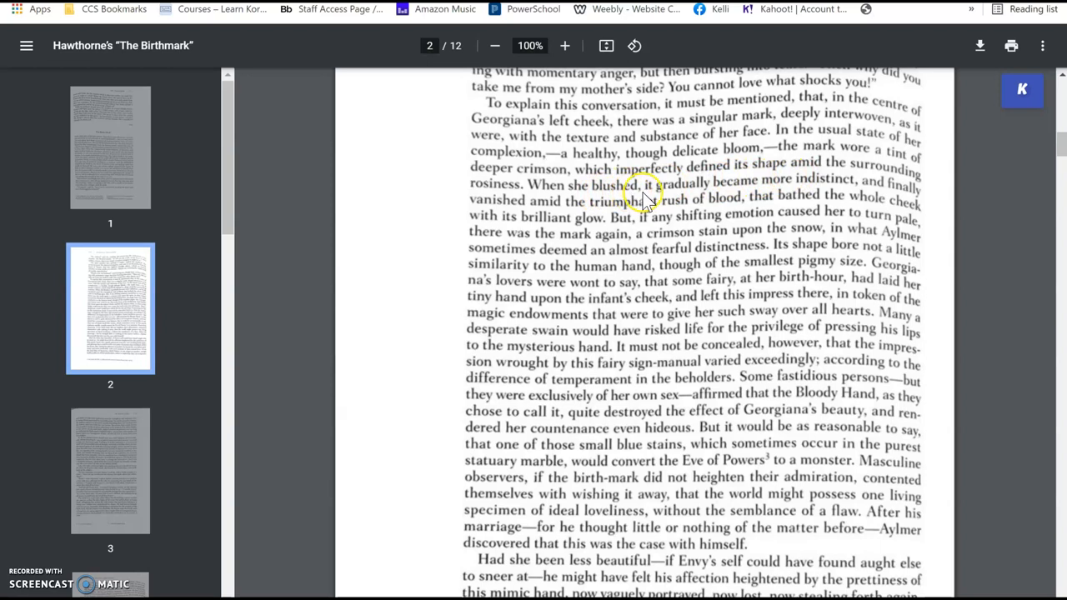
pyautogui.moveTo(844, 190)
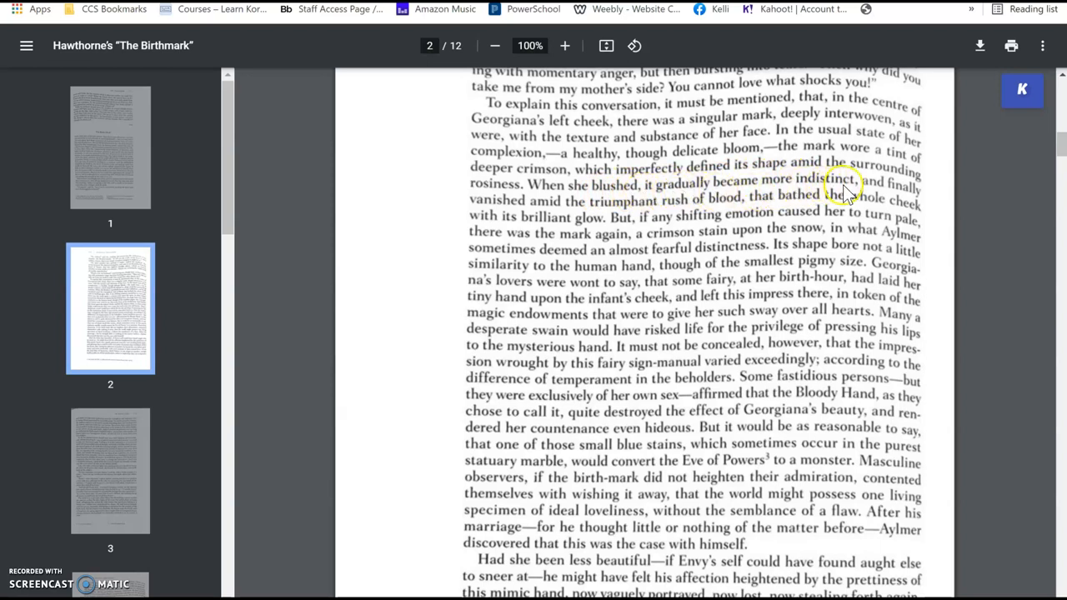
pyautogui.moveTo(592, 217)
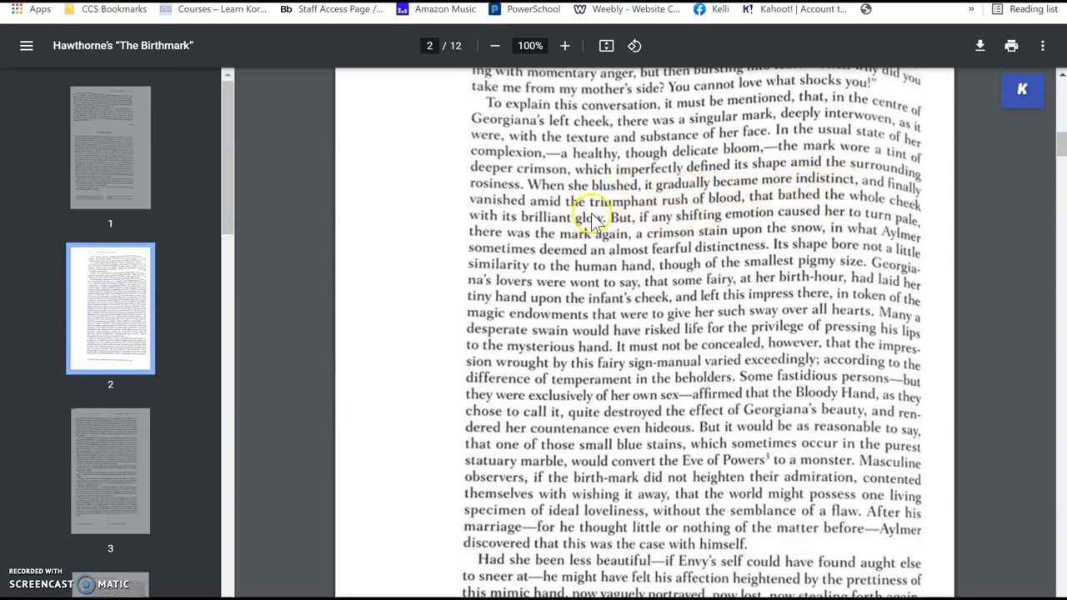
pyautogui.moveTo(765, 208)
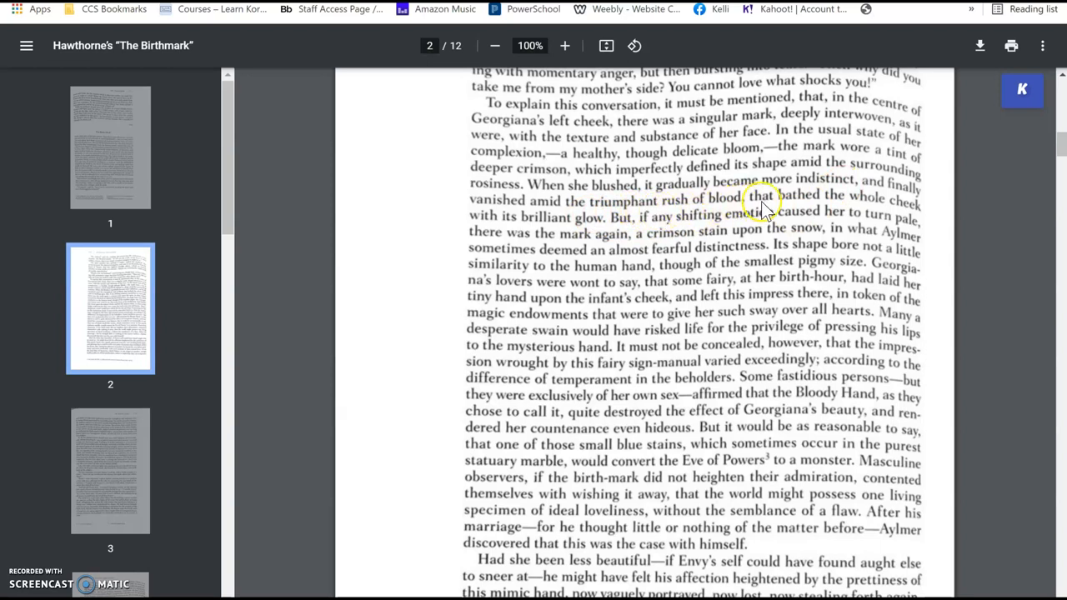
pyautogui.moveTo(613, 234)
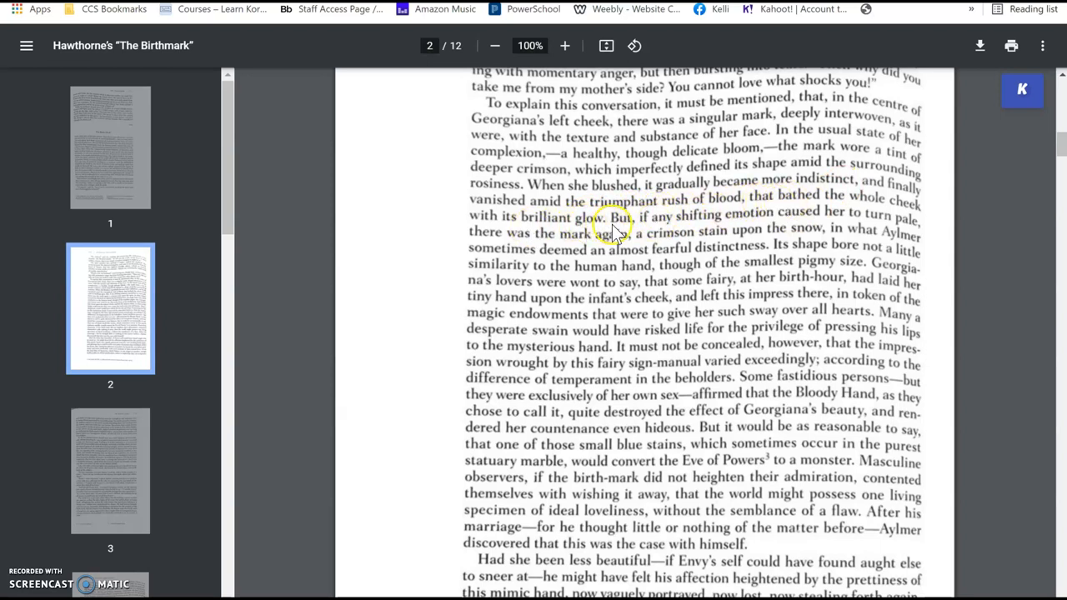
pyautogui.moveTo(741, 229)
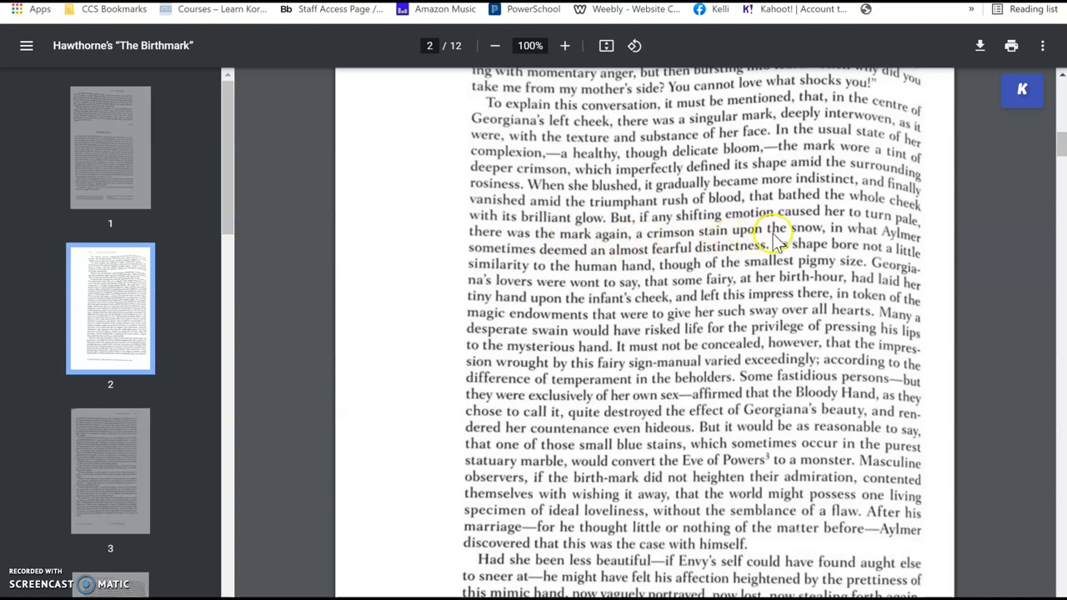
pyautogui.moveTo(569, 313)
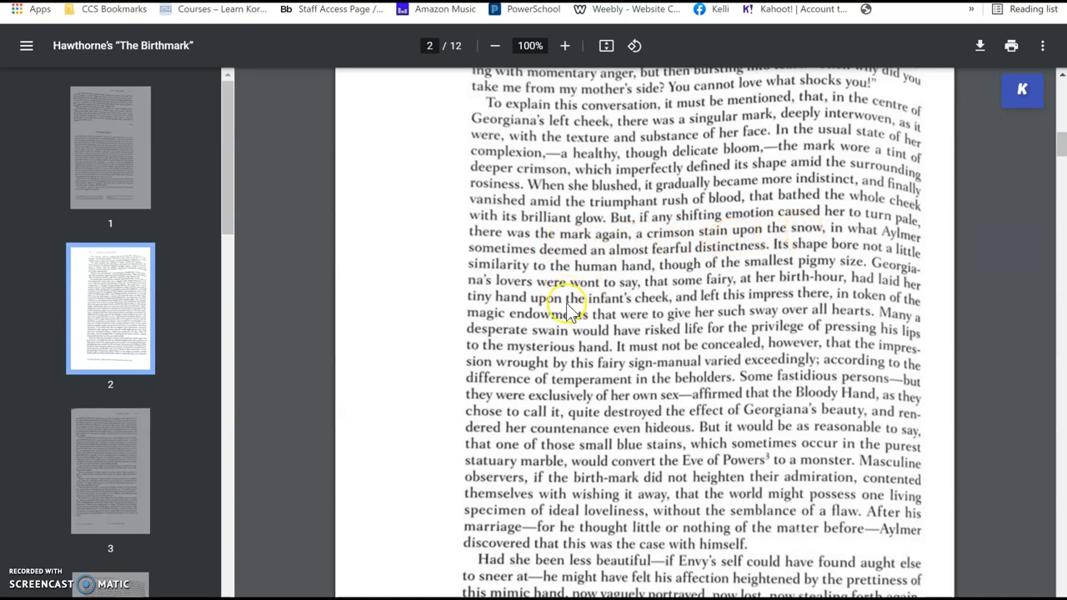
pyautogui.moveTo(713, 257)
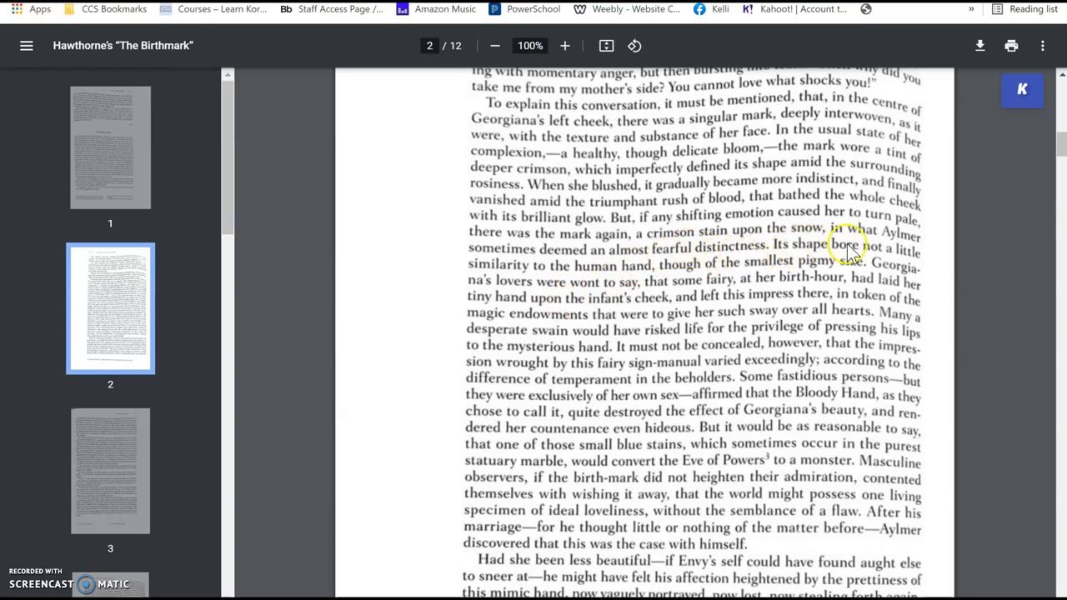
pyautogui.moveTo(621, 282)
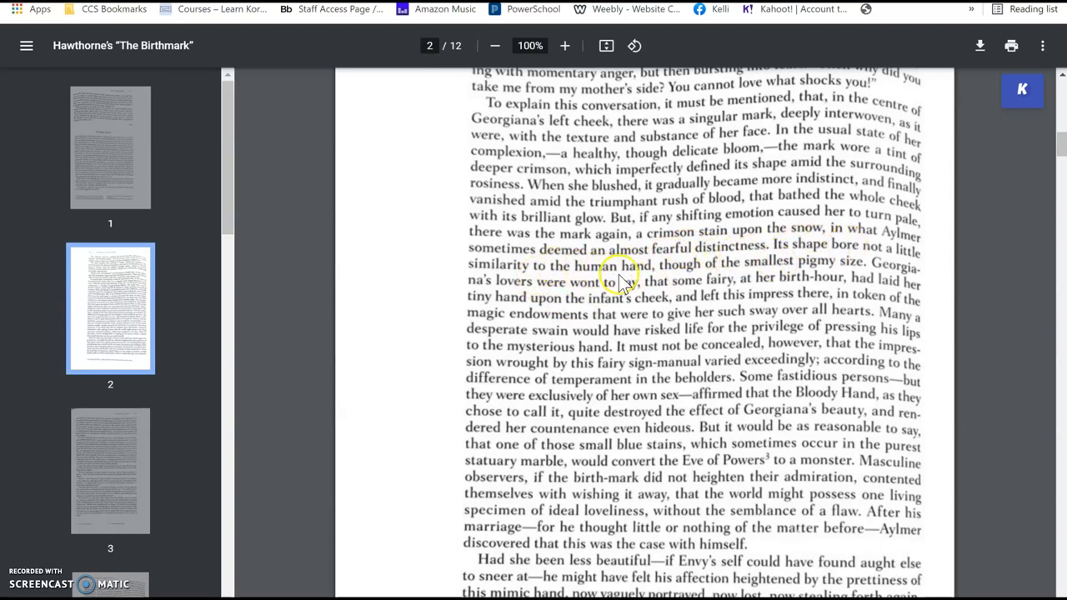
pyautogui.moveTo(782, 275)
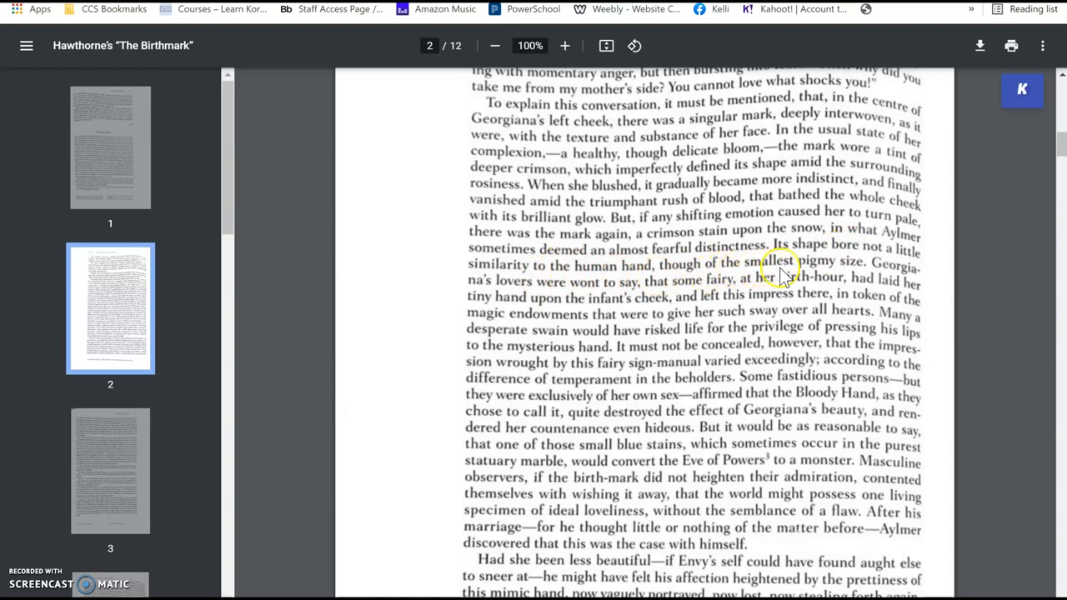
pyautogui.moveTo(736, 317)
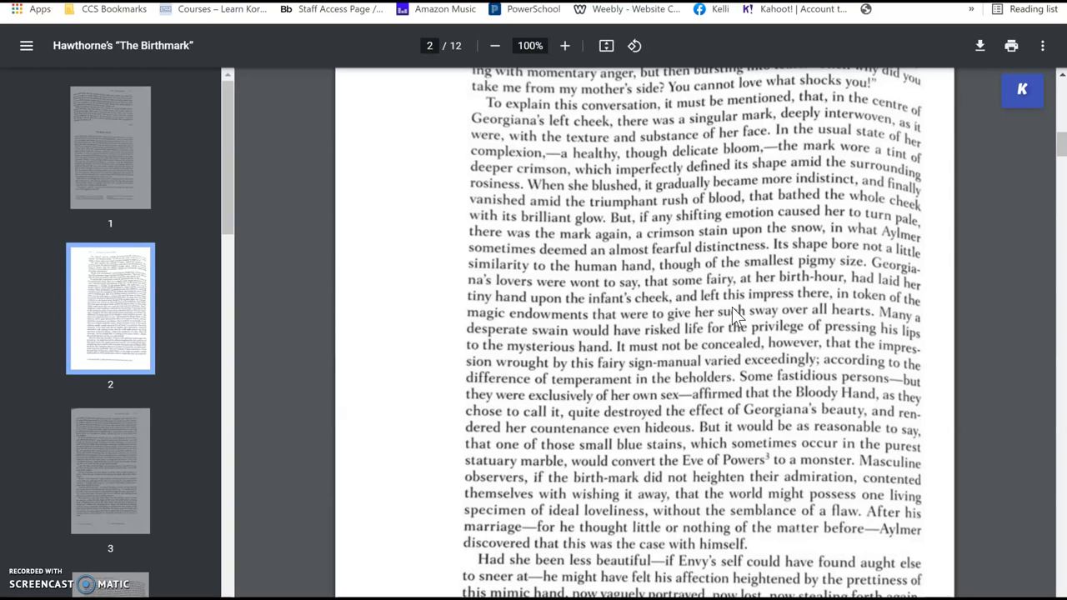
pyautogui.scroll(3)
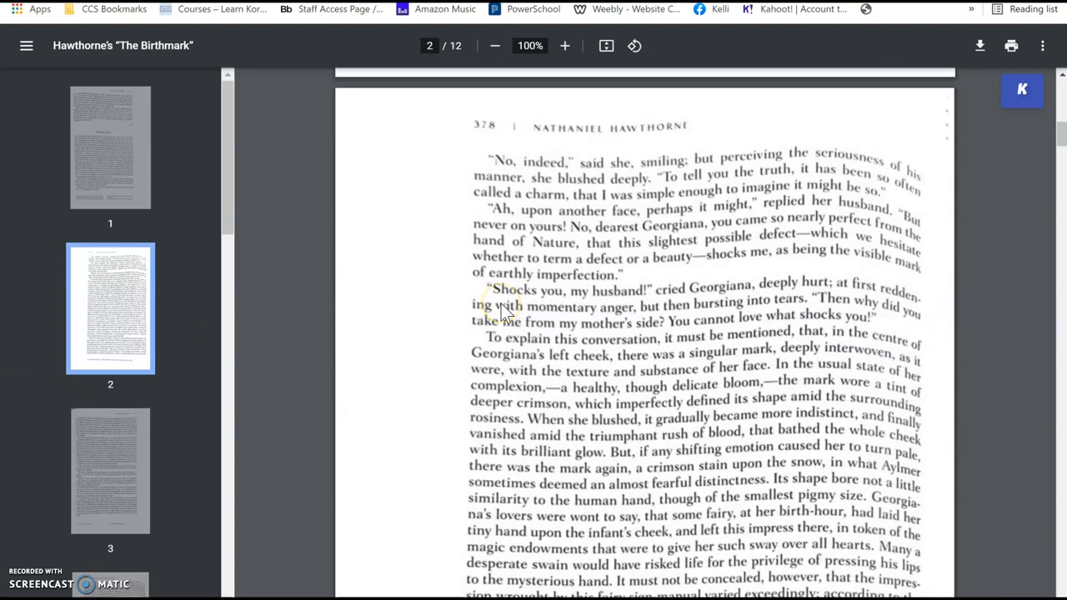
pyautogui.scroll(3)
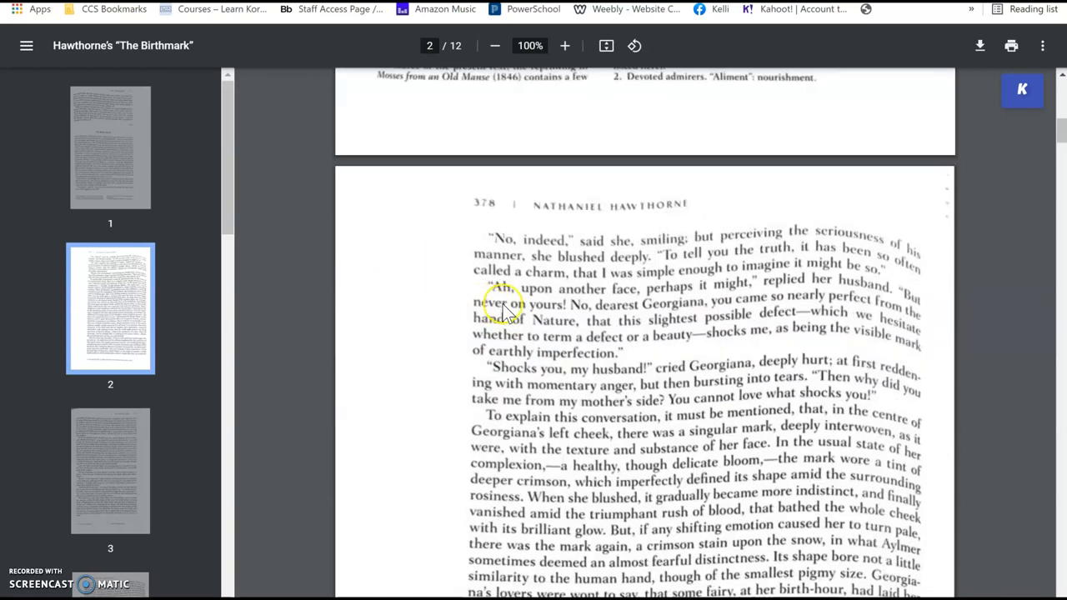
pyautogui.moveTo(684, 362)
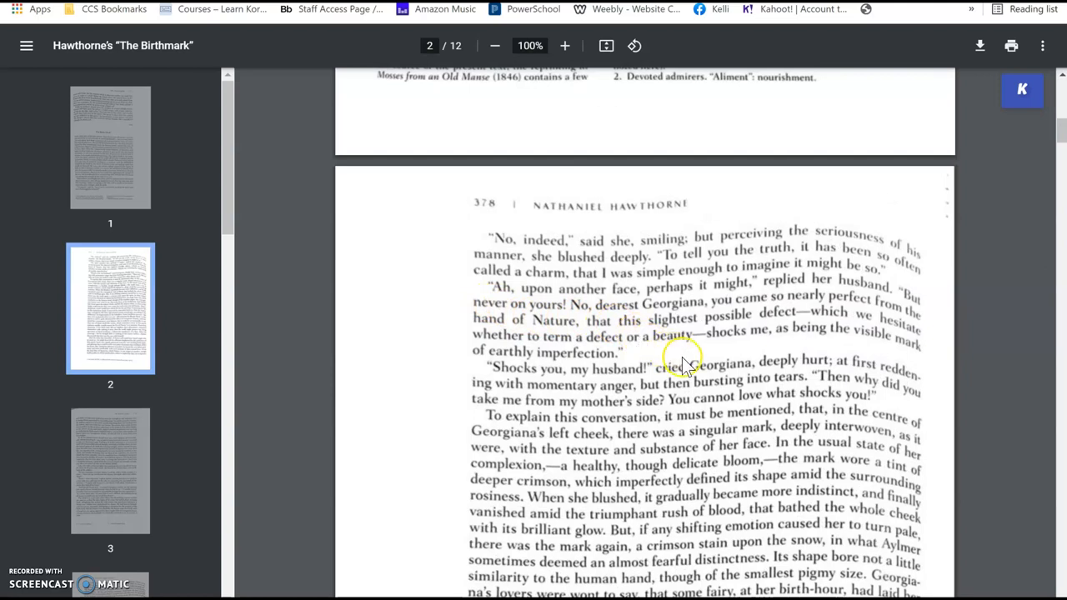
pyautogui.moveTo(696, 346)
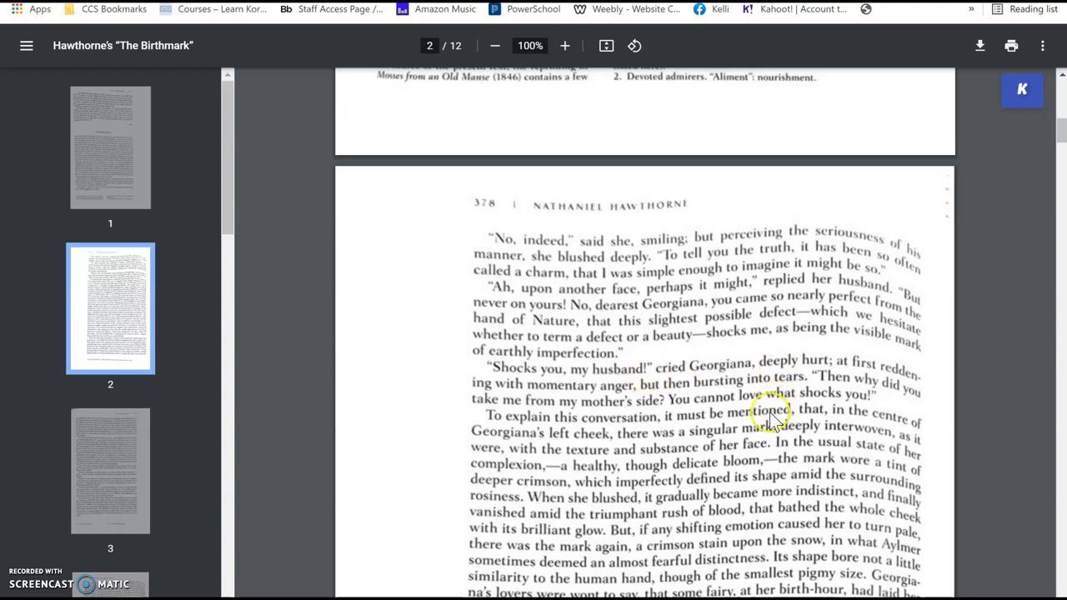
pyautogui.scroll(-3)
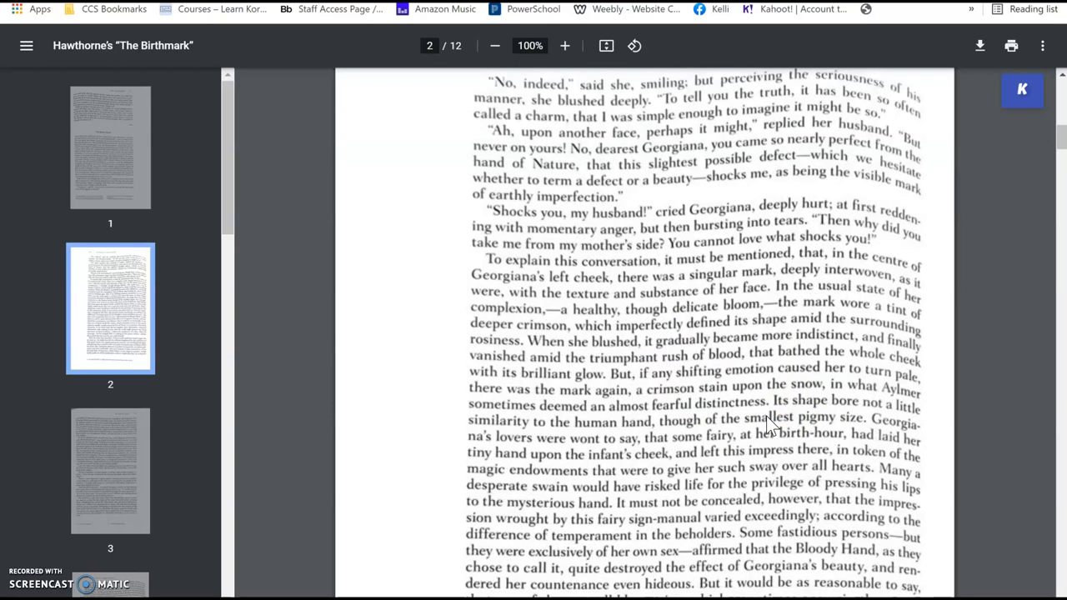
pyautogui.scroll(-3)
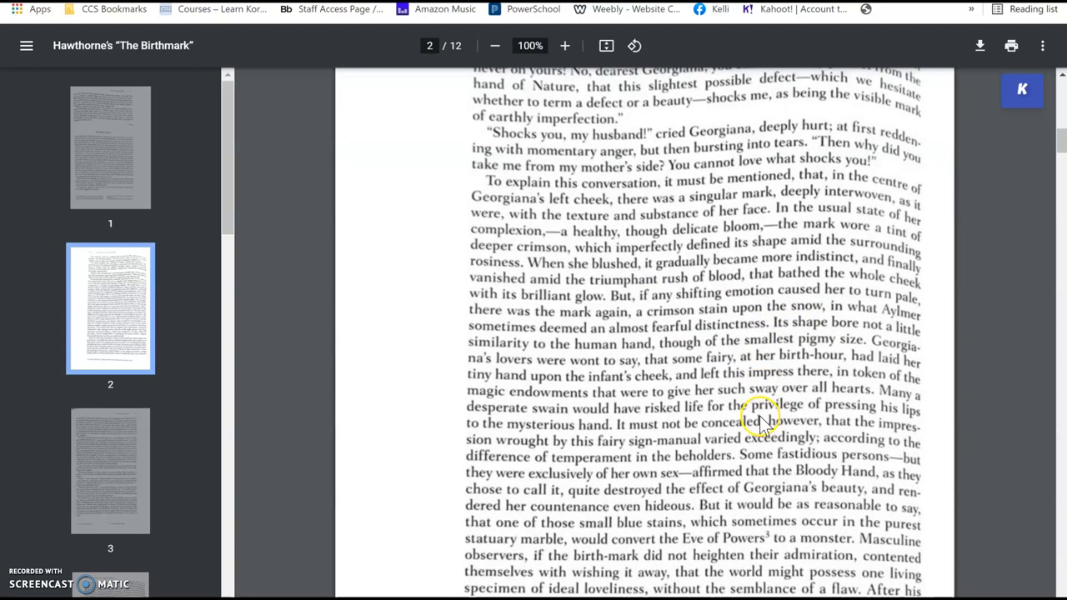
pyautogui.scroll(-3)
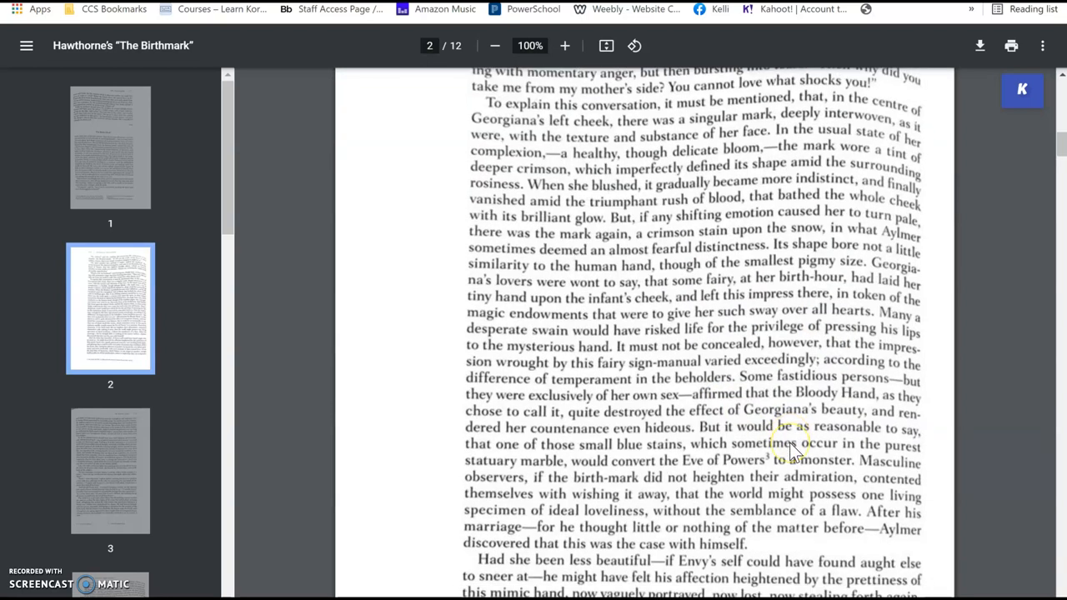
pyautogui.scroll(-3)
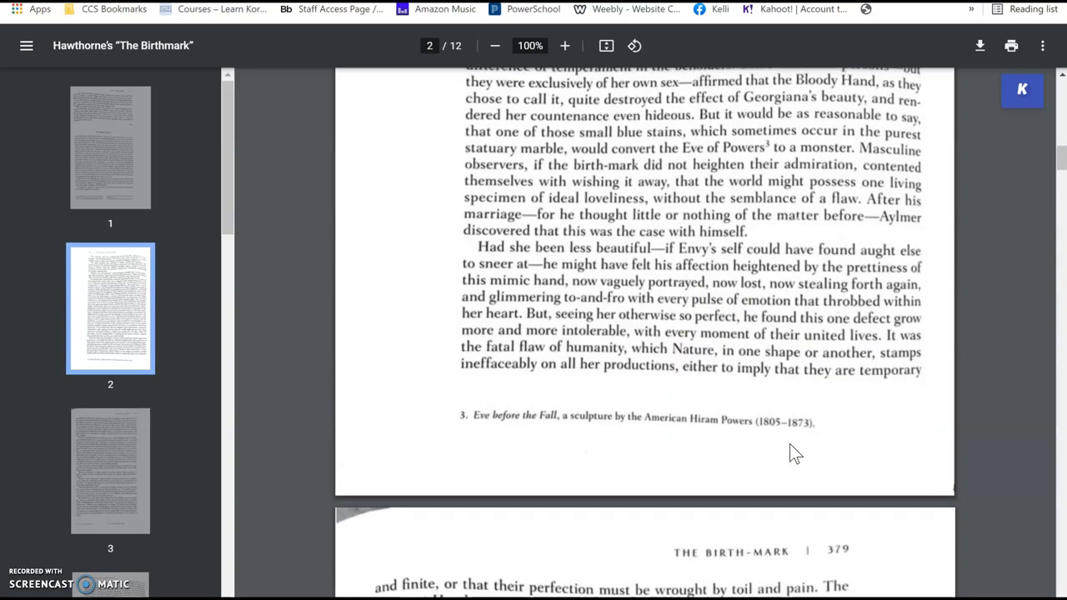
pyautogui.scroll(-3)
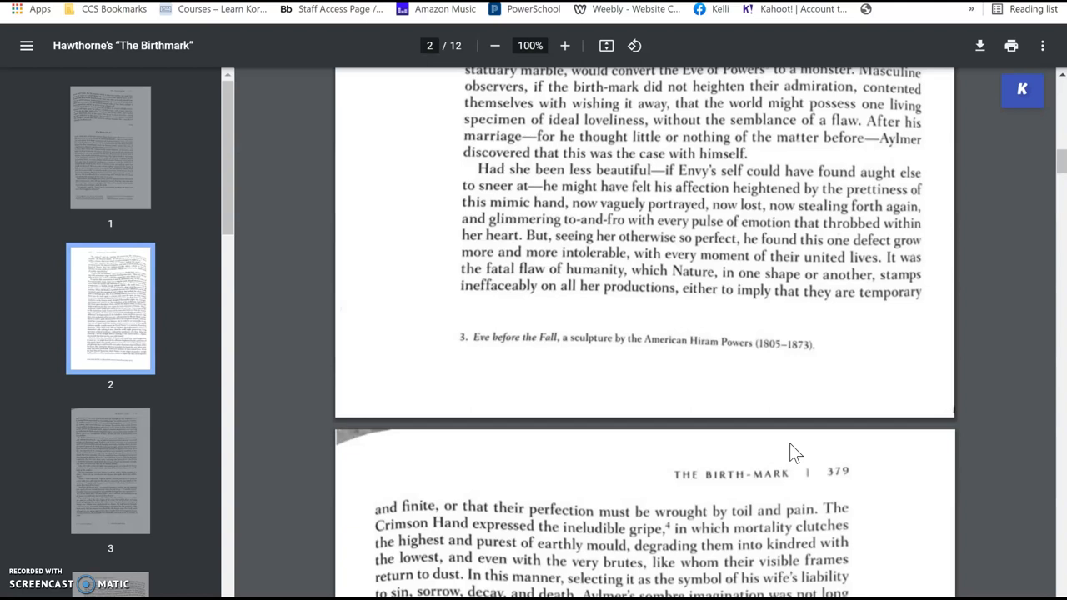
pyautogui.scroll(-3)
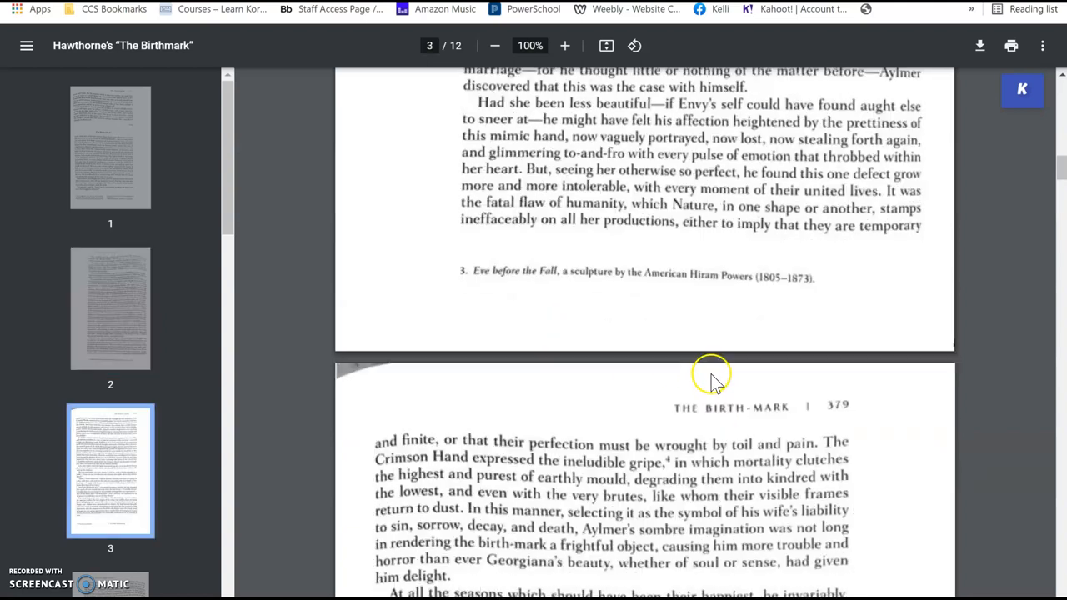
pyautogui.scroll(-3)
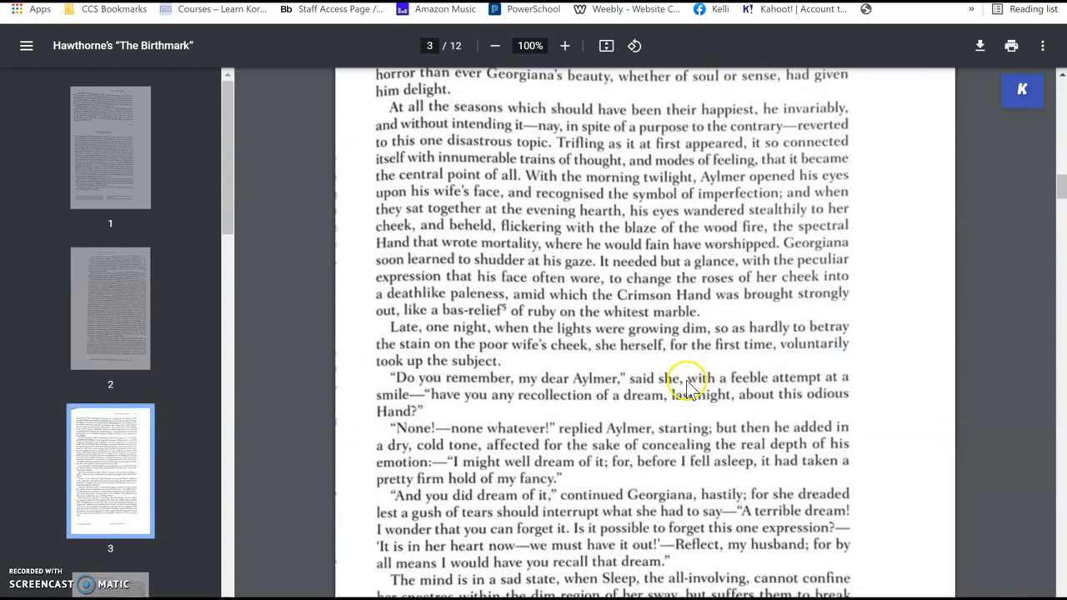
pyautogui.scroll(-3)
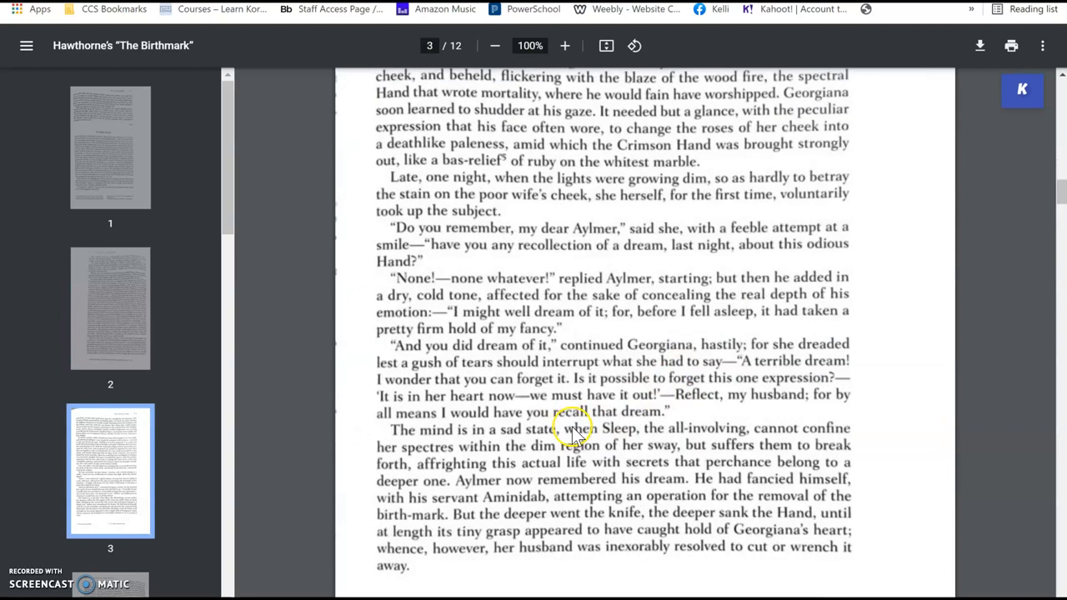
pyautogui.scroll(-3)
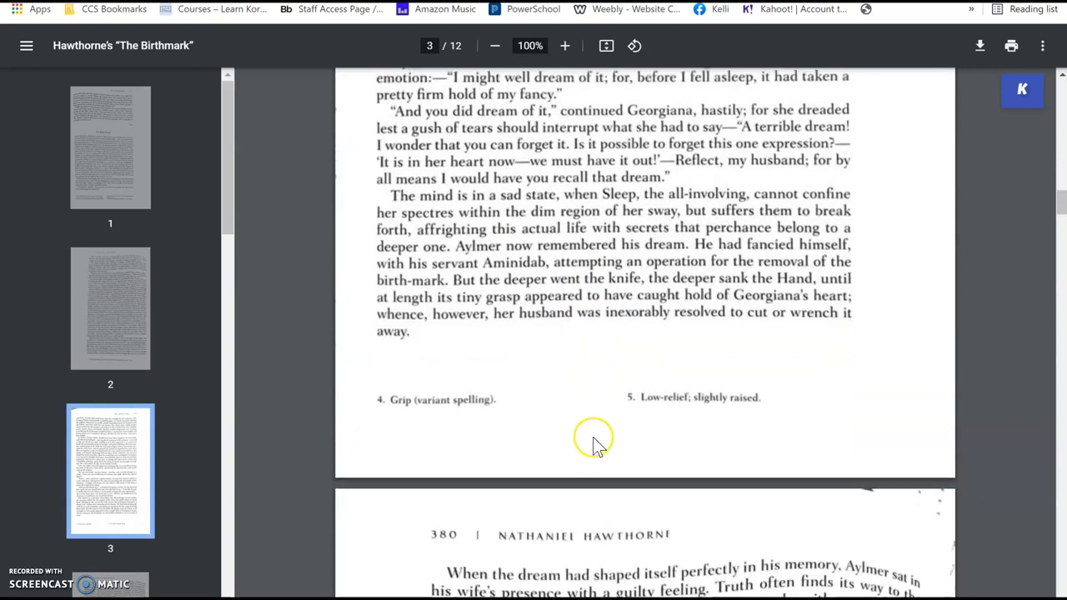
pyautogui.scroll(-3)
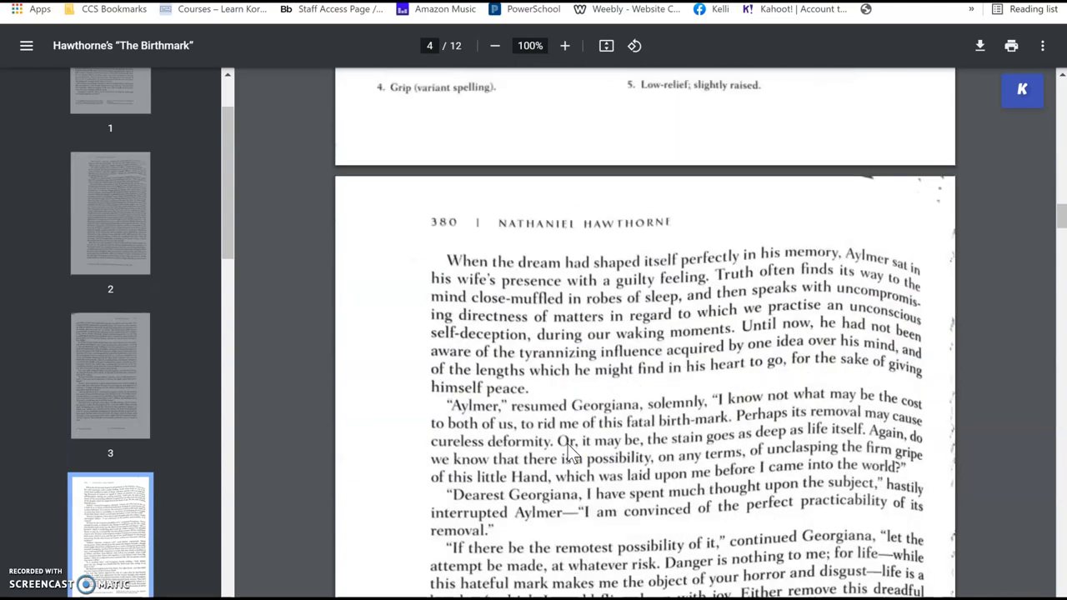
pyautogui.scroll(-3)
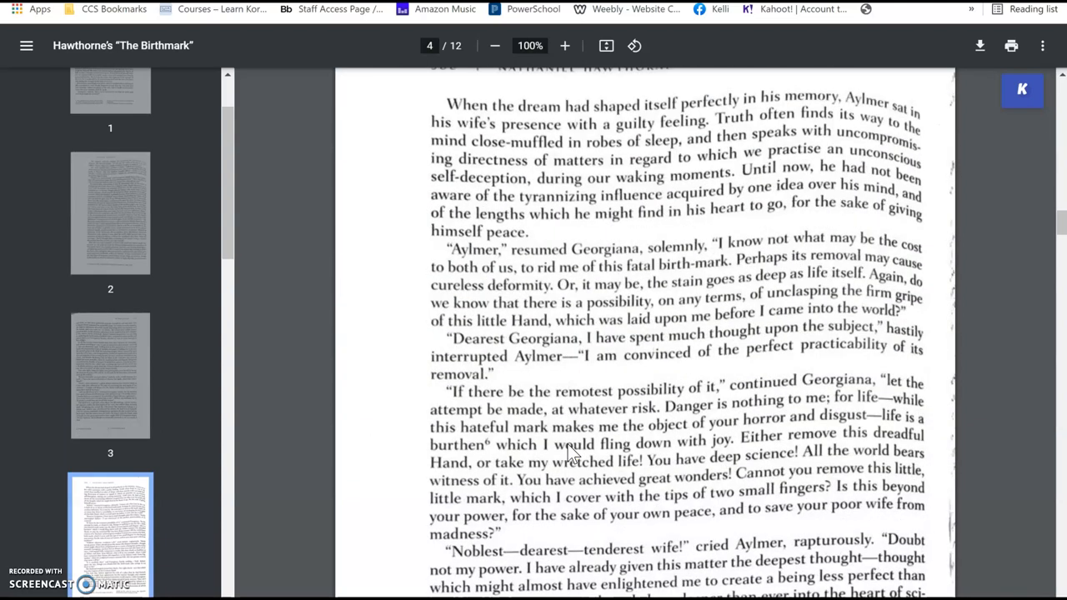
pyautogui.scroll(-3)
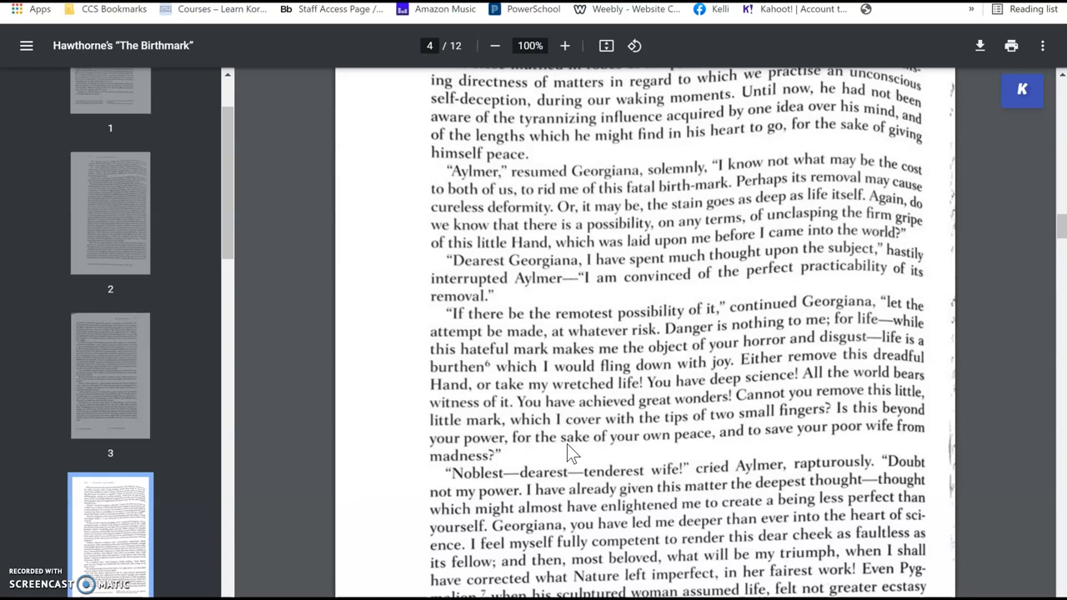
pyautogui.scroll(-3)
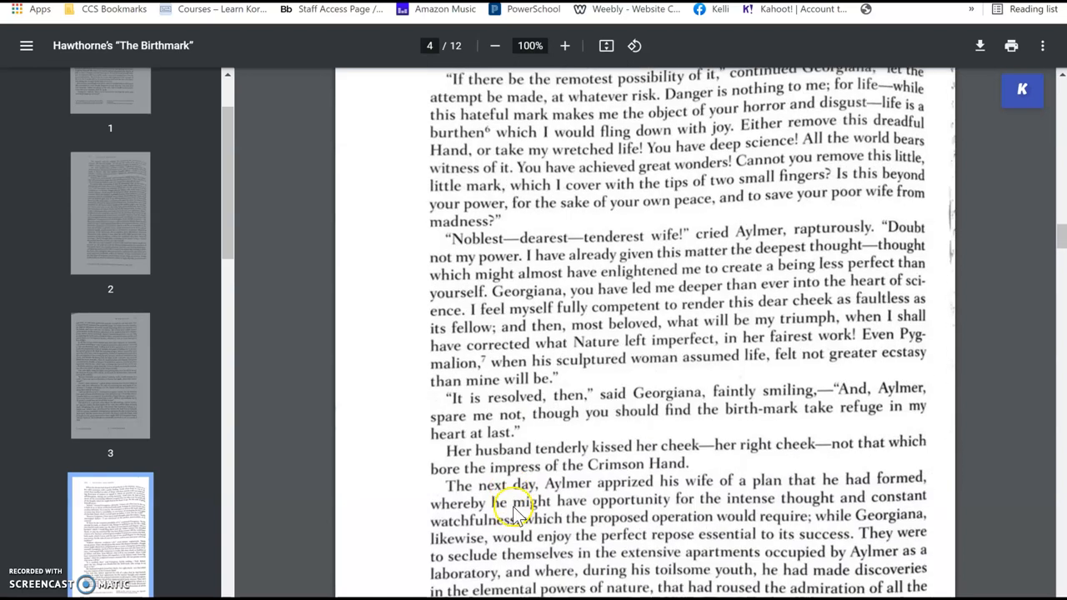
pyautogui.scroll(-3)
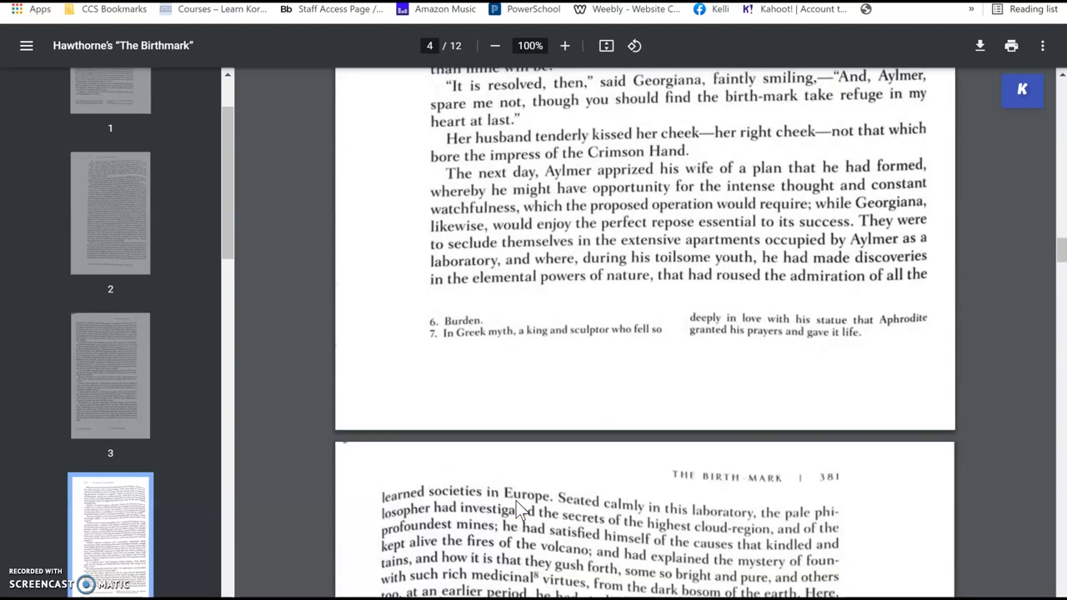
pyautogui.scroll(-3)
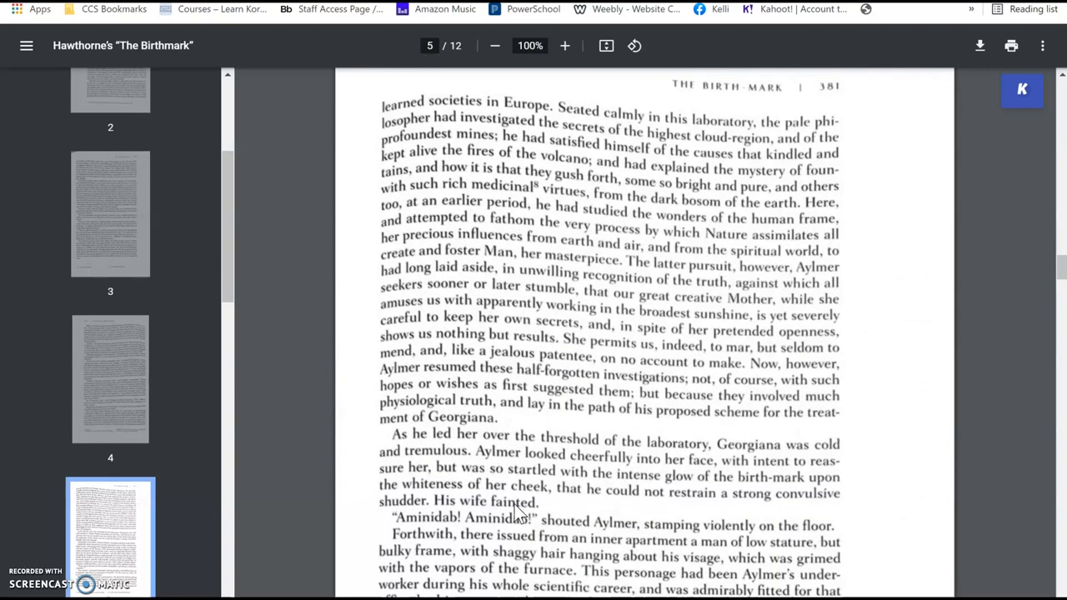
pyautogui.scroll(-3)
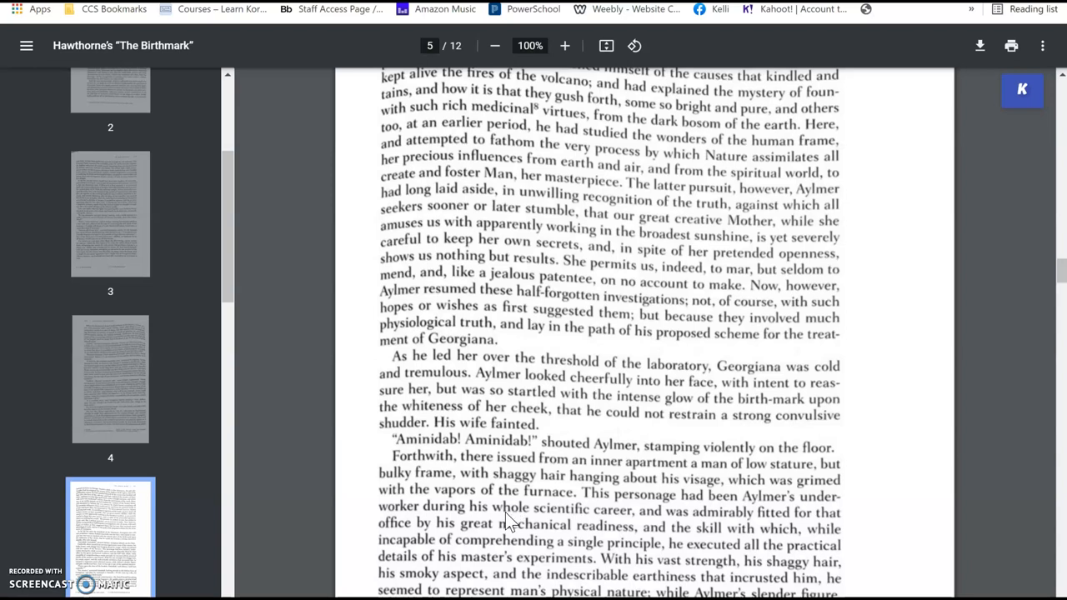
pyautogui.scroll(-3)
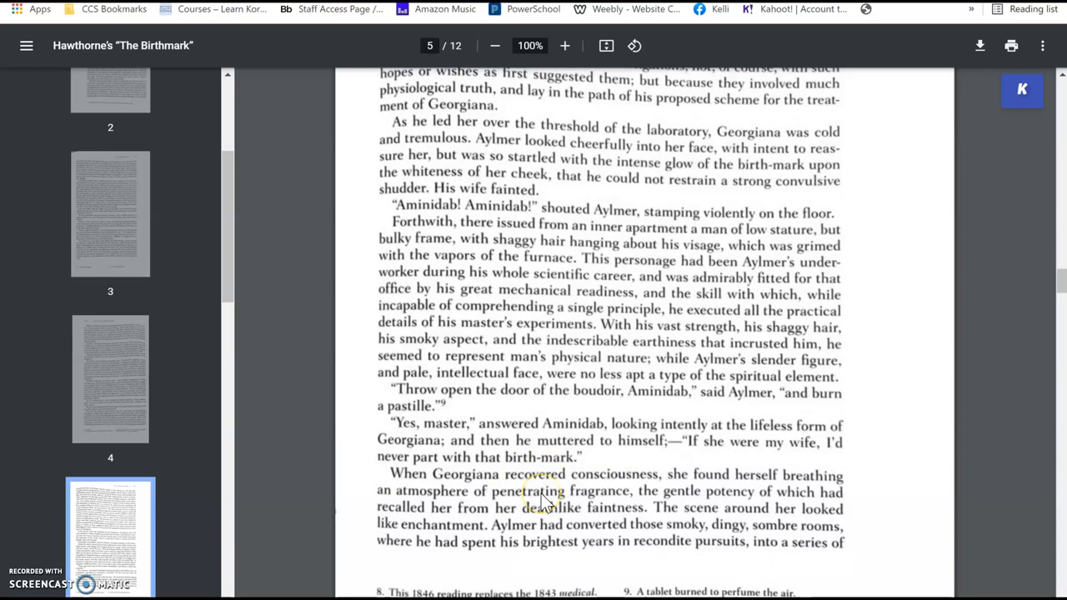
pyautogui.scroll(-3)
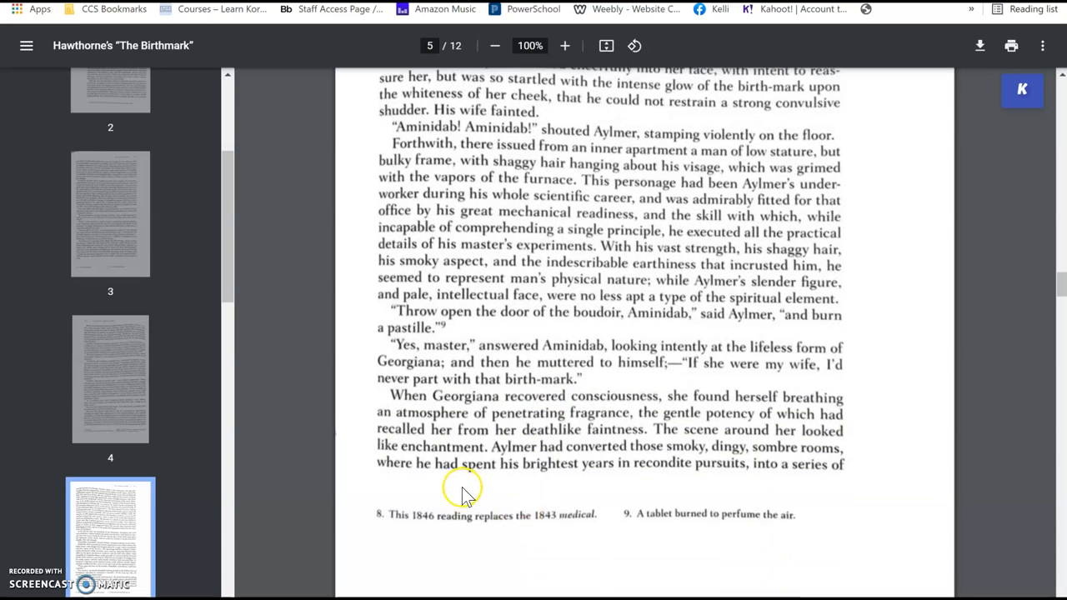
pyautogui.moveTo(713, 379)
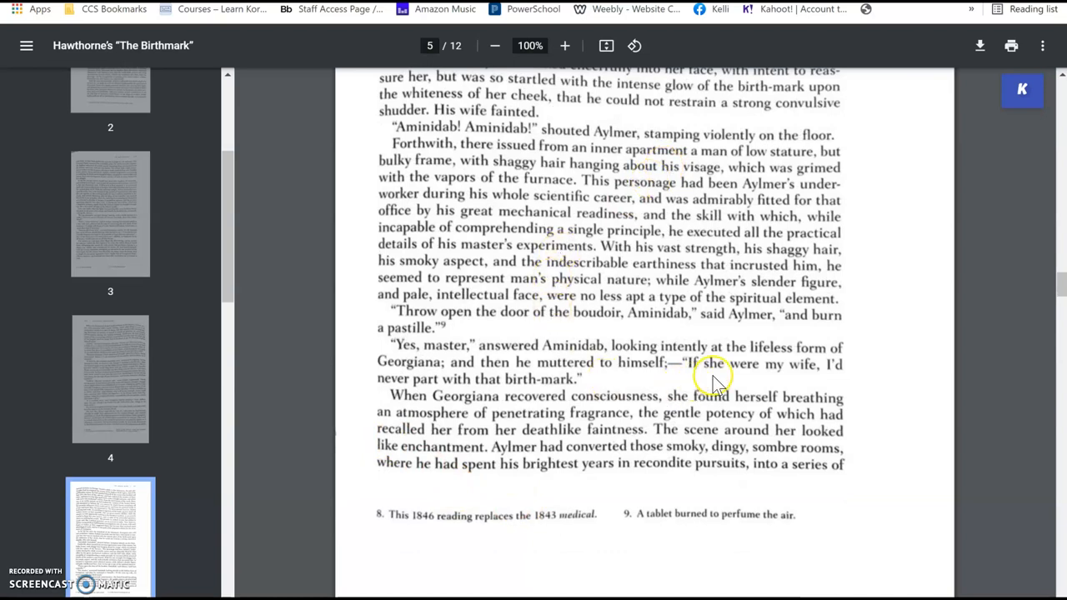
pyautogui.scroll(3)
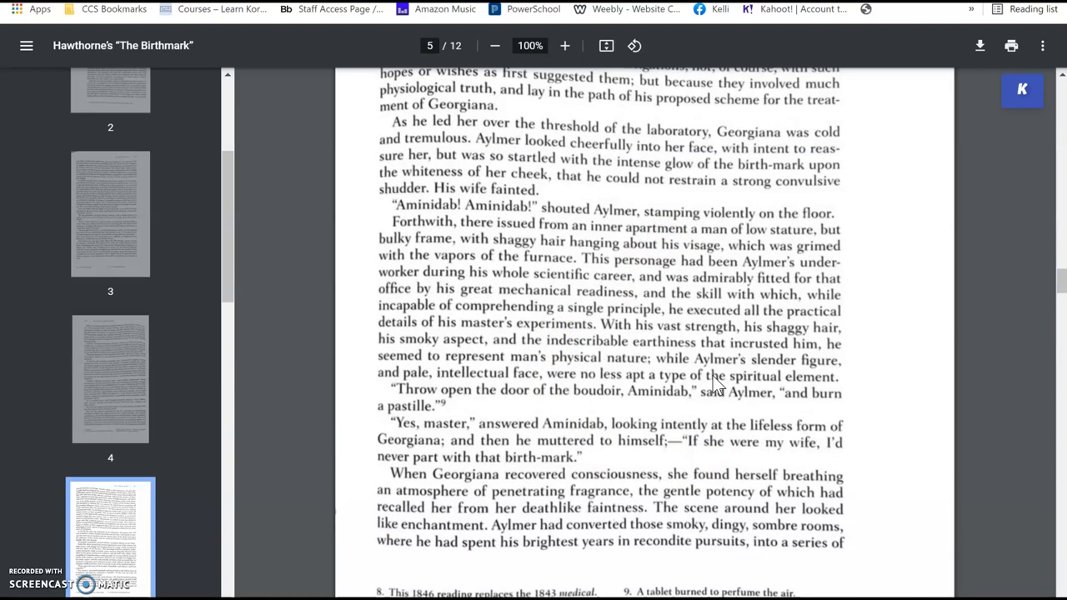
pyautogui.scroll(3)
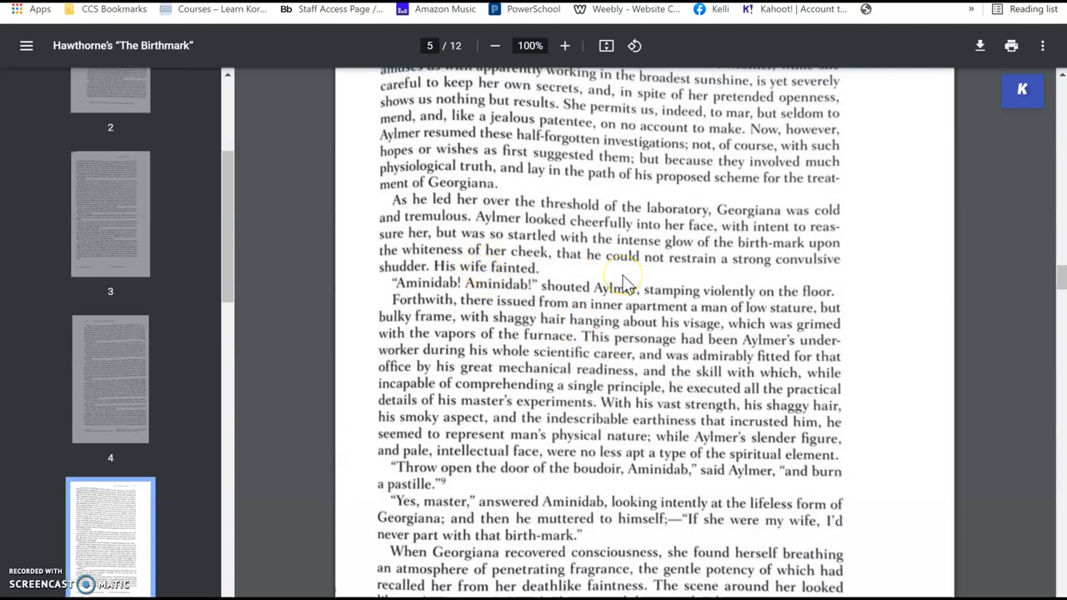
pyautogui.moveTo(625, 292)
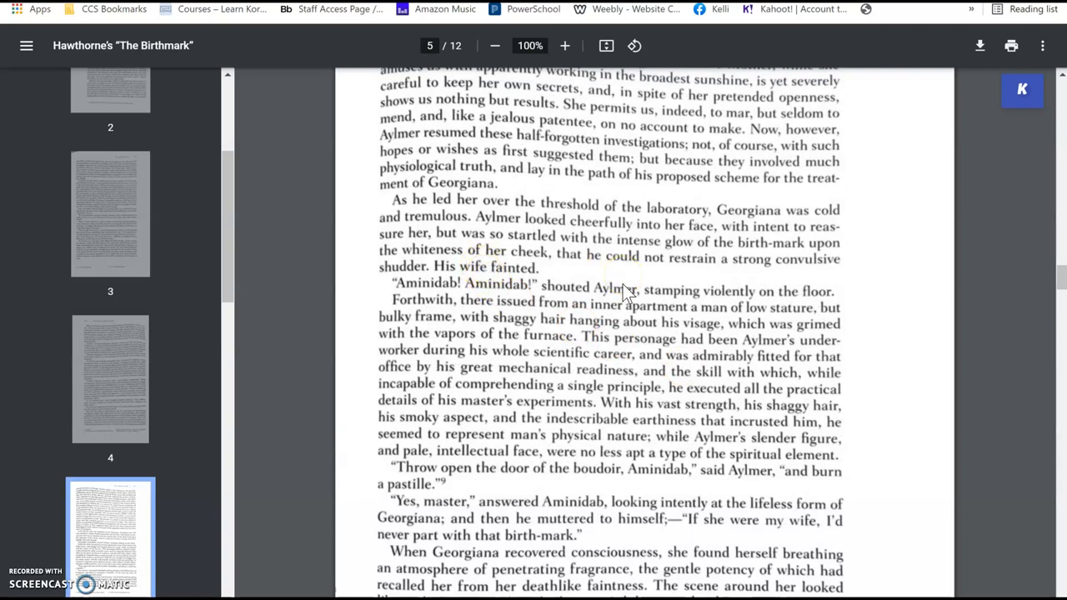
pyautogui.scroll(-3)
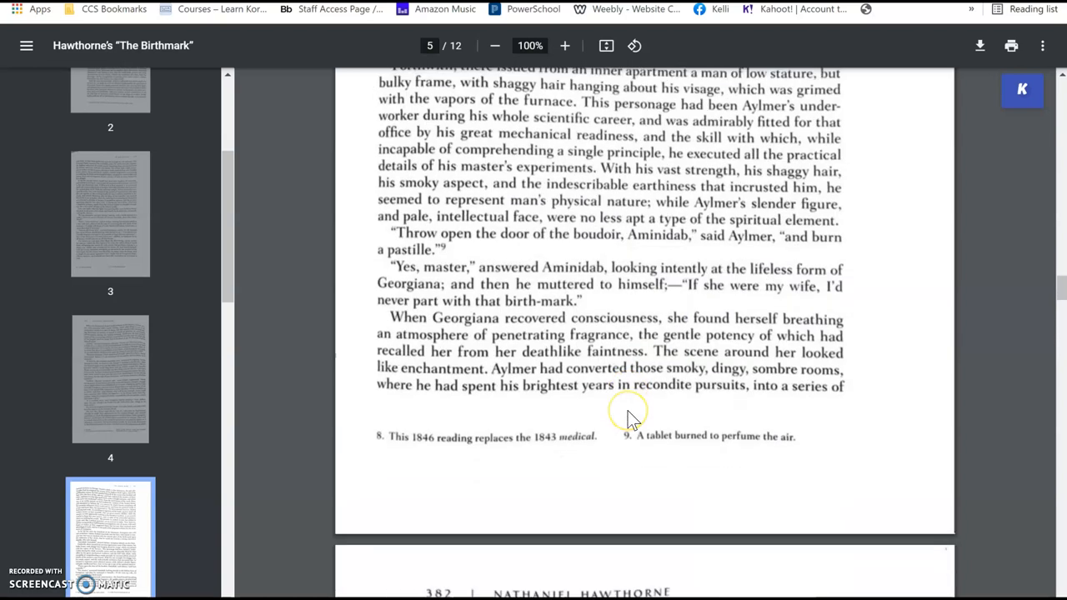
pyautogui.scroll(-3)
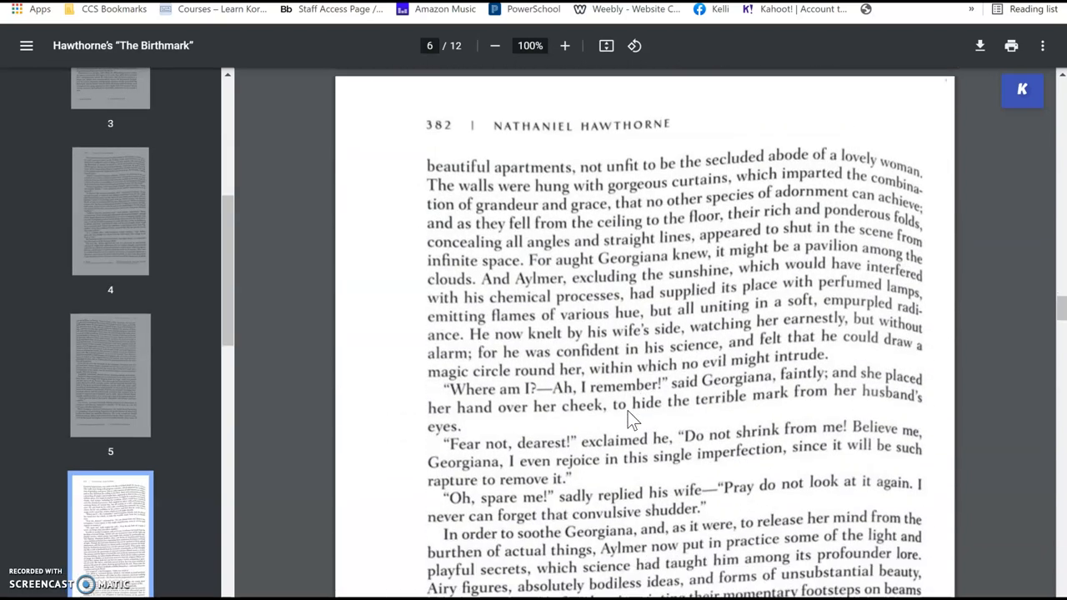
pyautogui.scroll(-3)
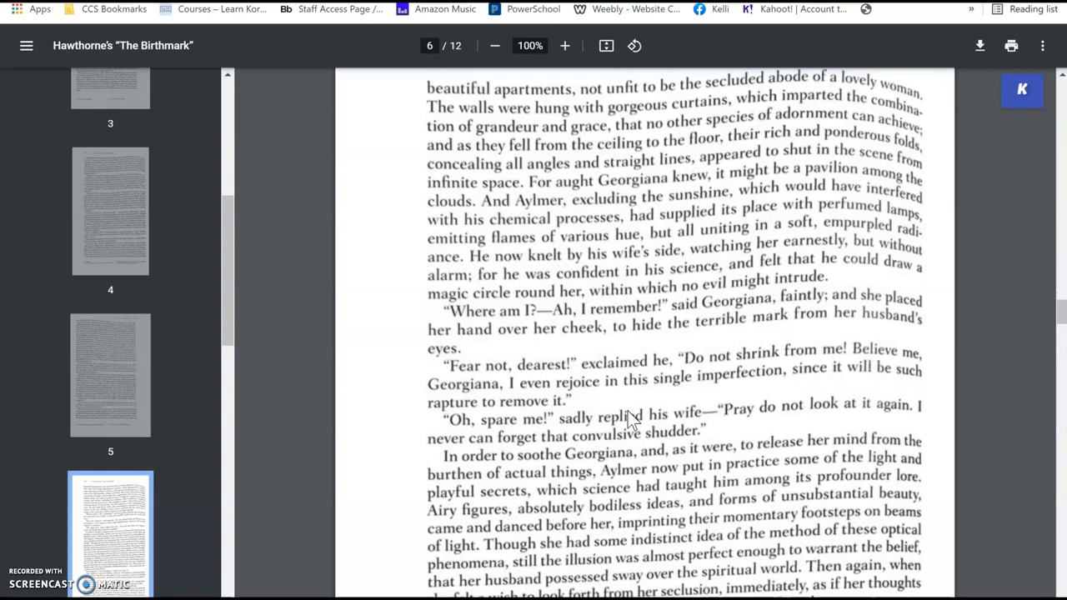
pyautogui.scroll(-3)
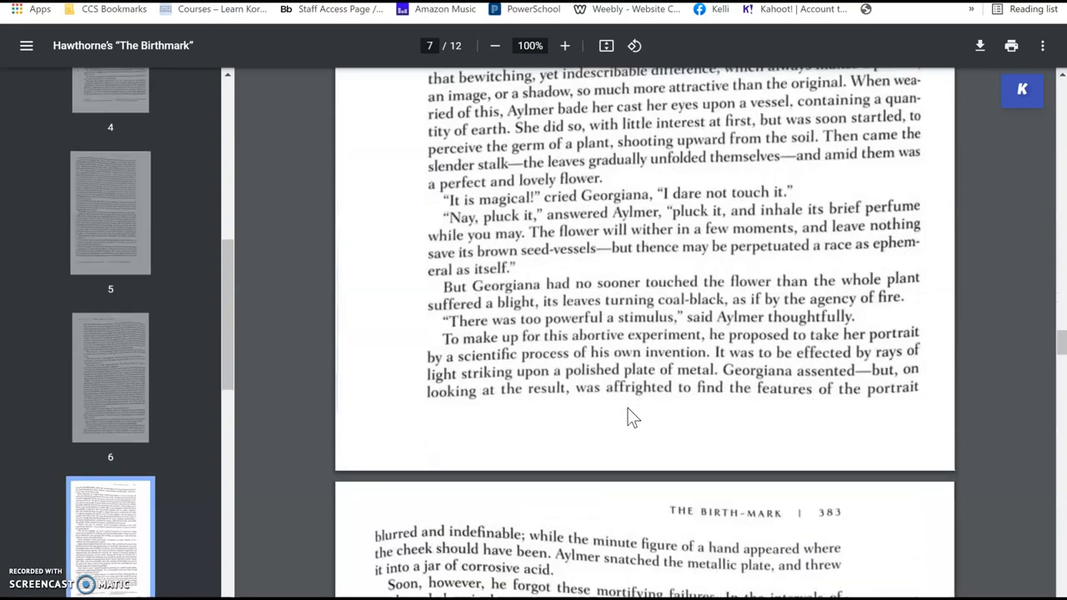
pyautogui.scroll(-3)
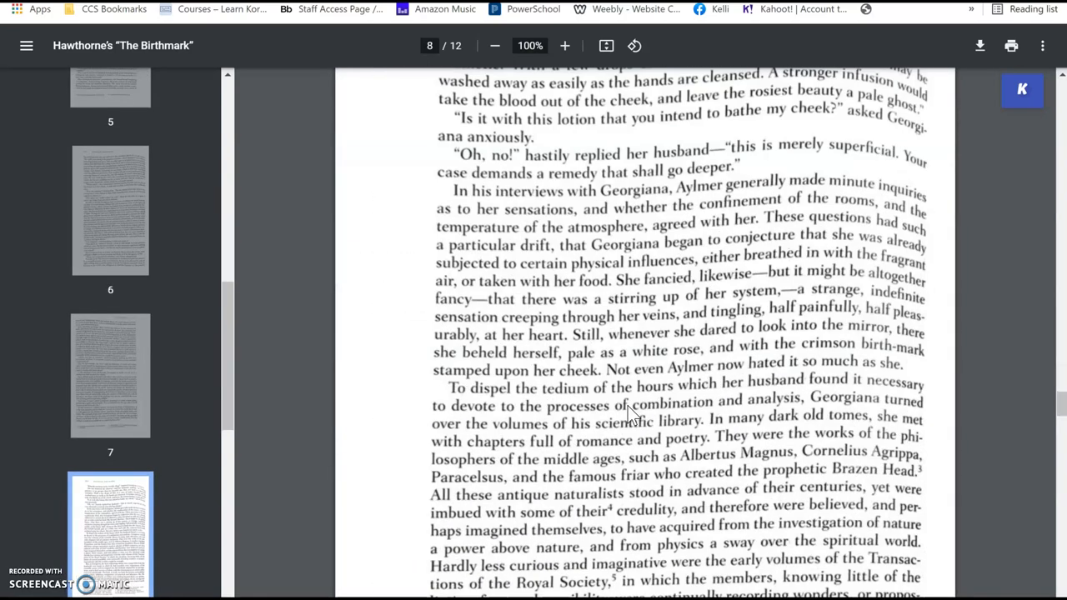
pyautogui.scroll(-3)
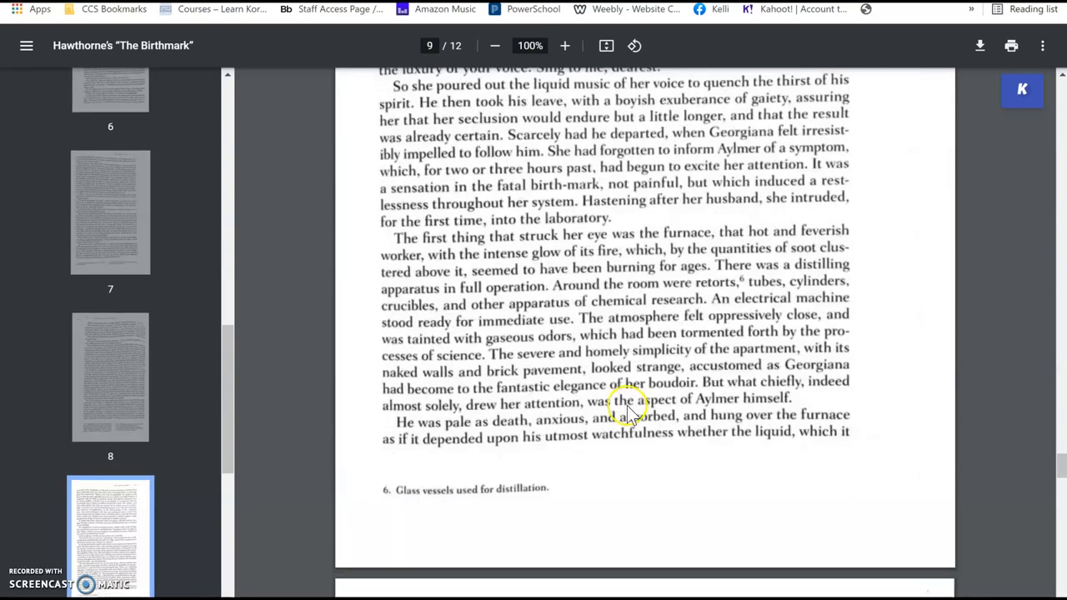
pyautogui.scroll(-3)
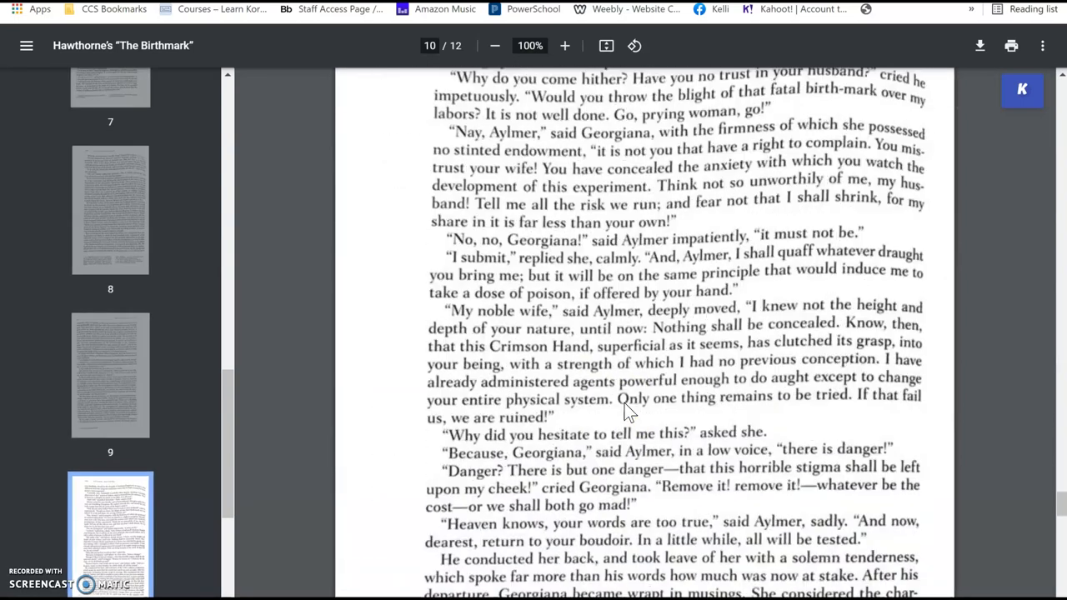
pyautogui.scroll(-3)
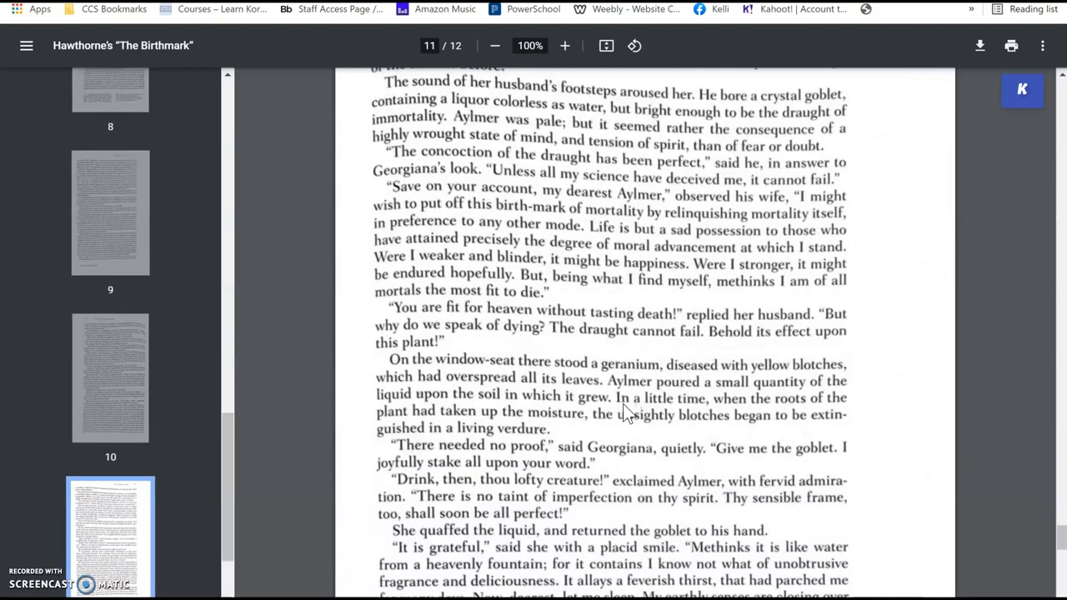
pyautogui.scroll(-3)
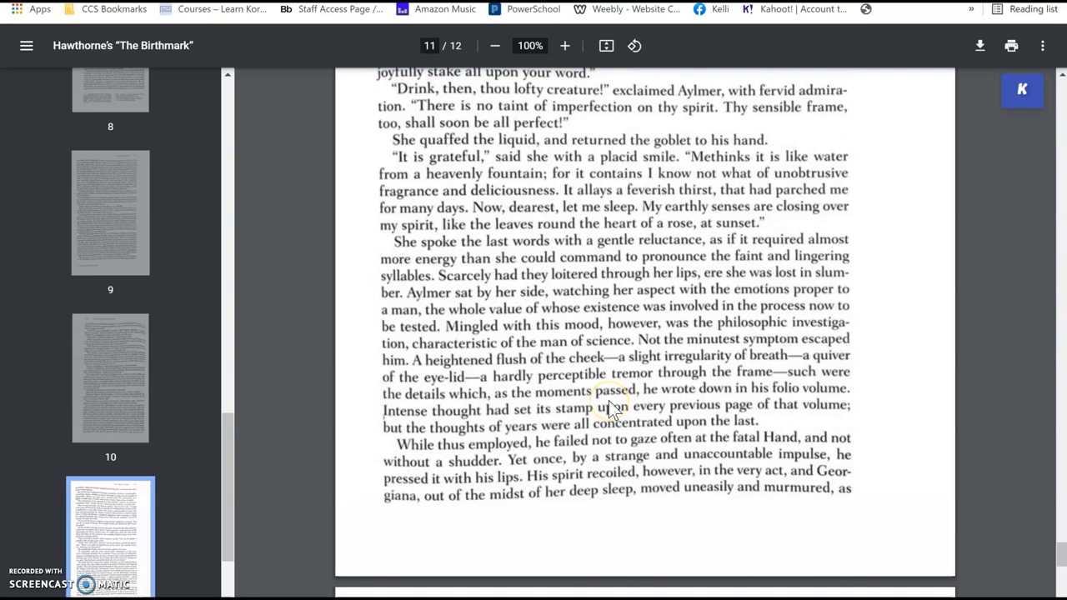
pyautogui.scroll(-3)
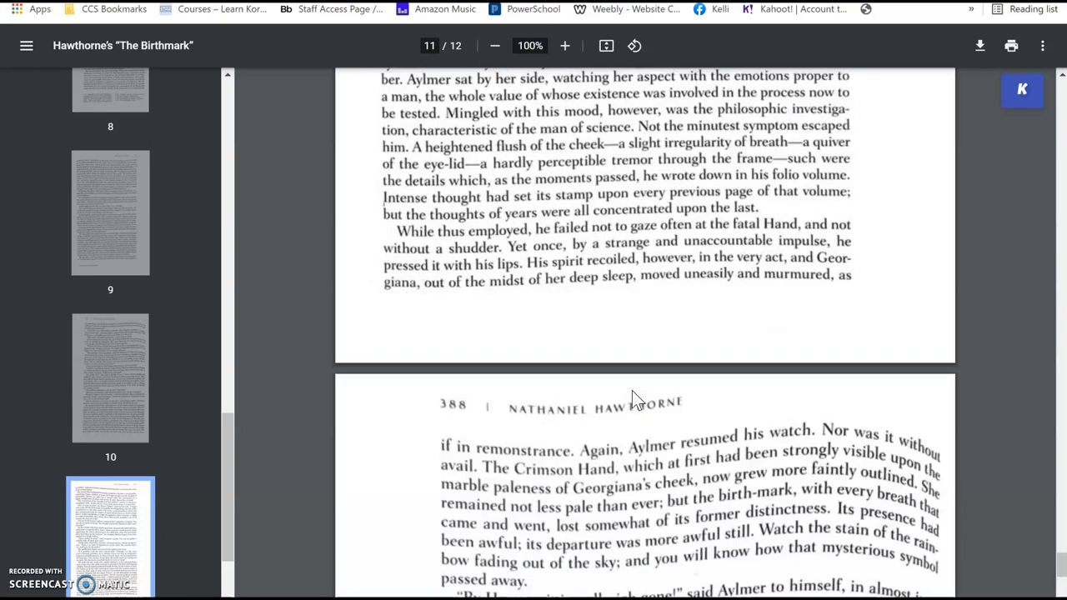
pyautogui.scroll(-3)
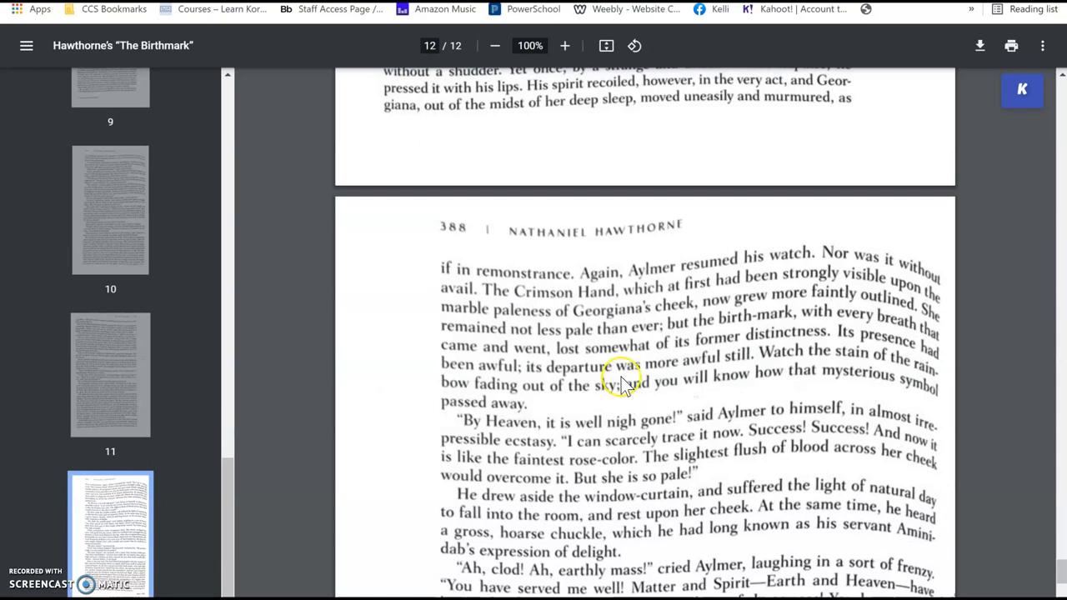
pyautogui.moveTo(624, 340)
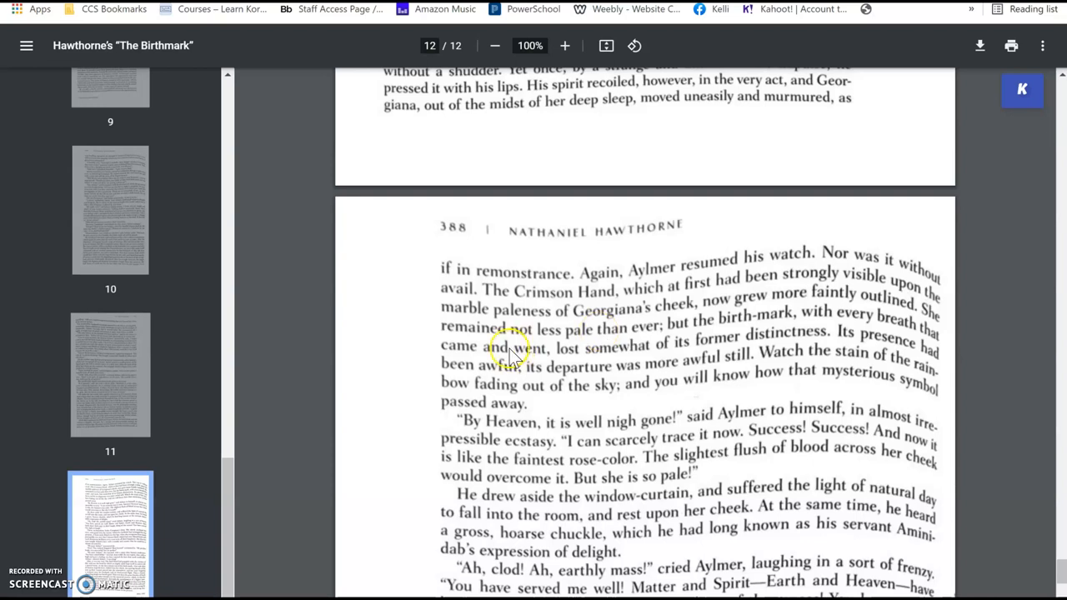
pyautogui.scroll(-3)
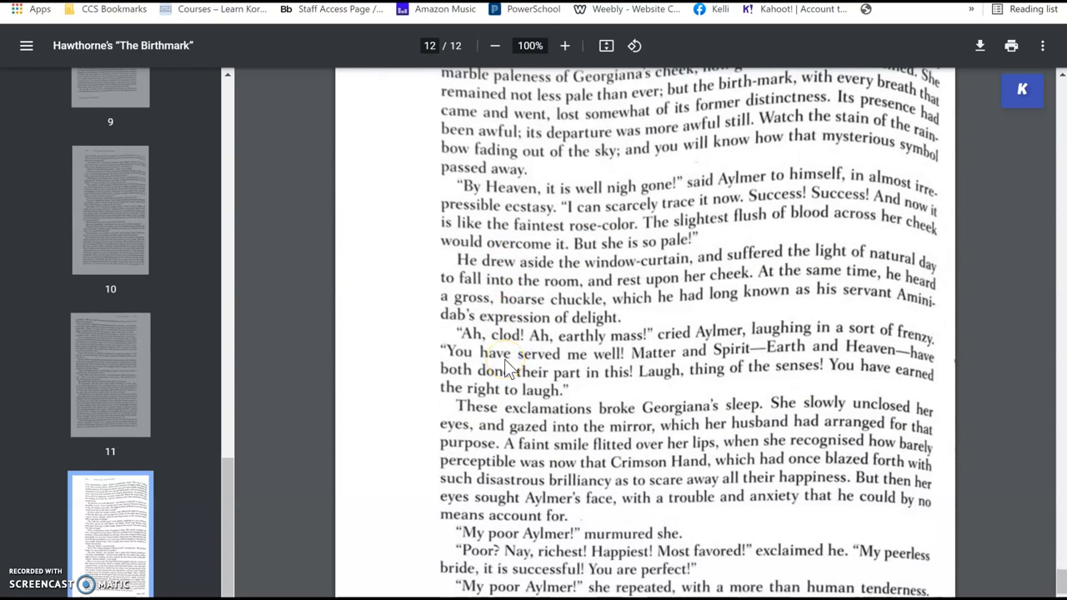
pyautogui.scroll(-3)
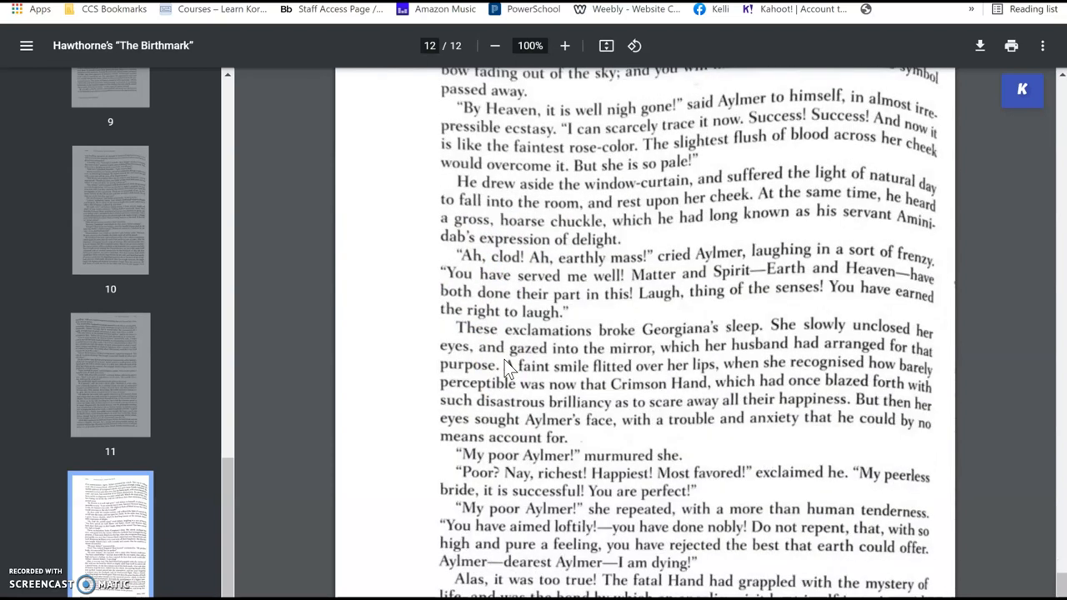
pyautogui.scroll(-3)
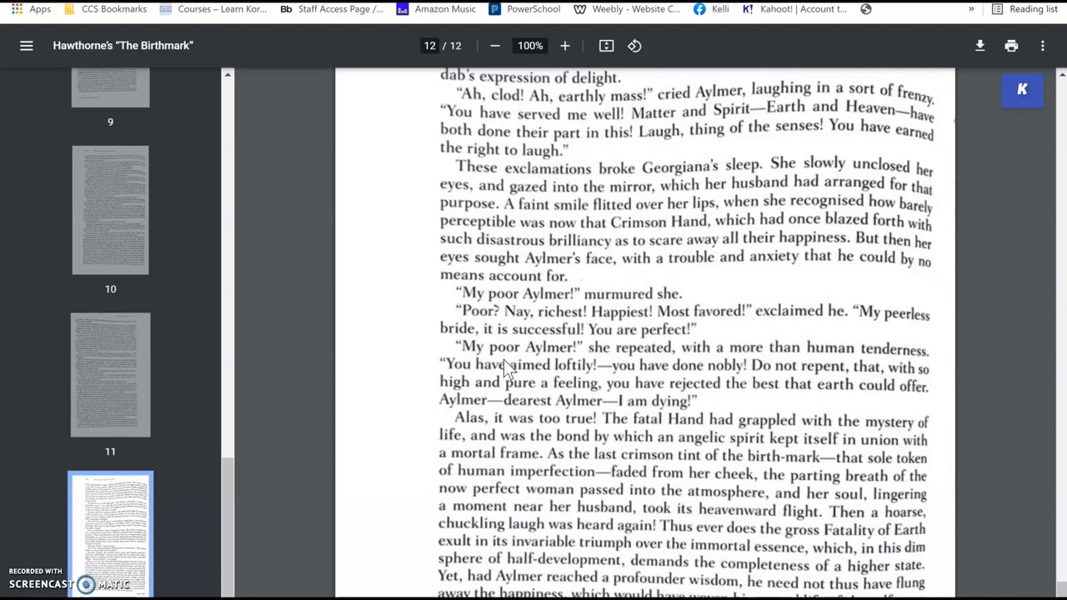
pyautogui.scroll(-3)
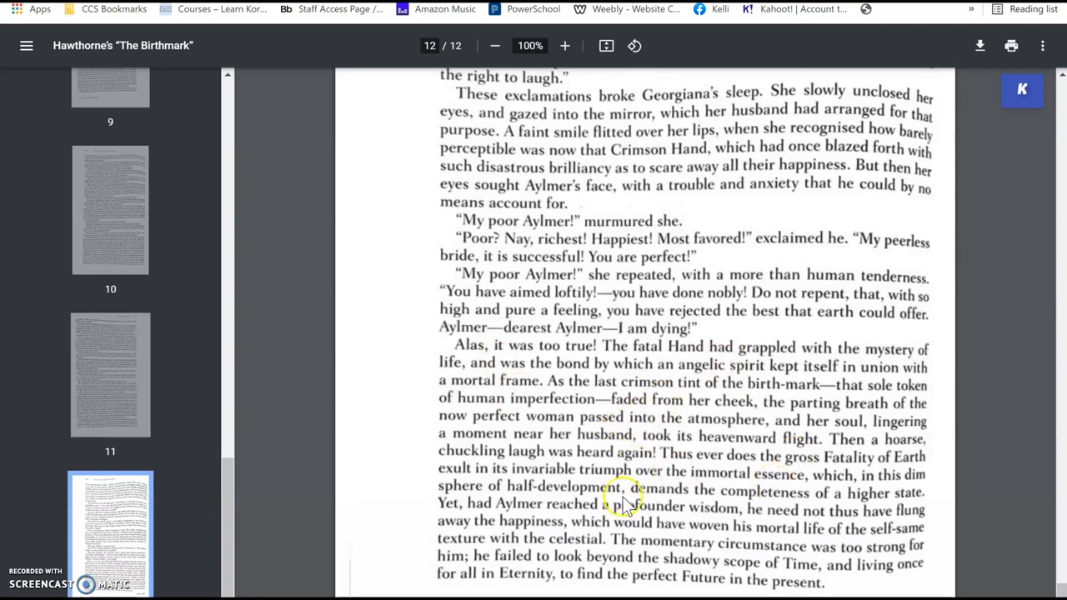
pyautogui.scroll(-3)
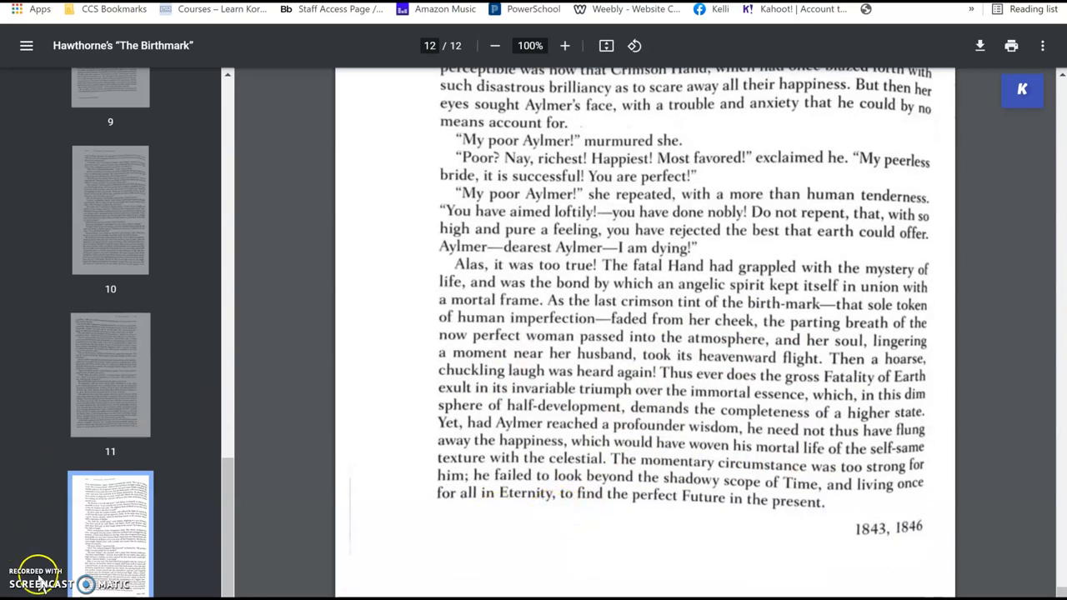